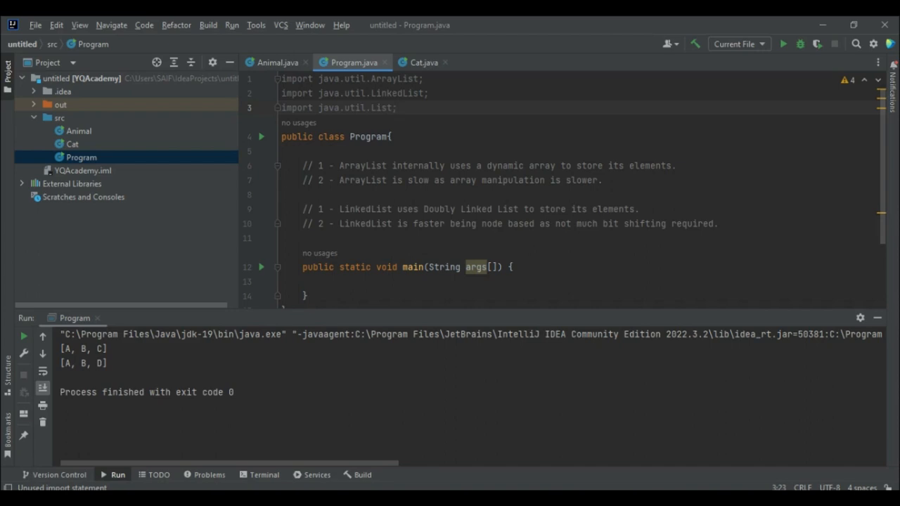
# - Switch to Windows Photos showing Capture.PNG, the ArrayList vs LinkedList diagram
pyautogui.click(397, 107)
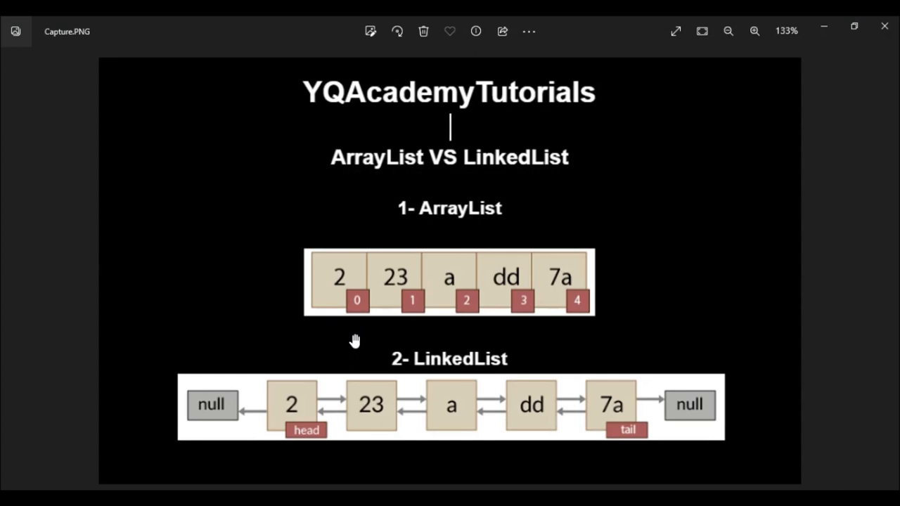
pyautogui.moveTo(435, 218)
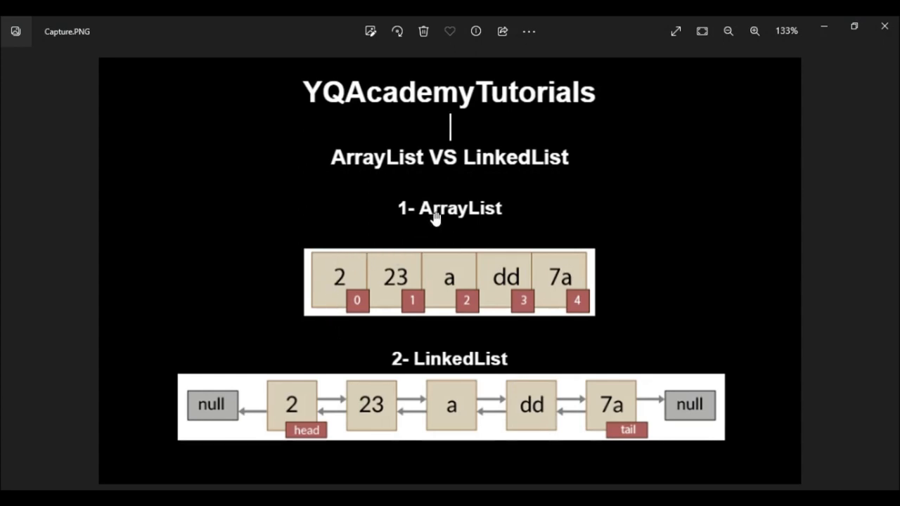
pyautogui.moveTo(472, 365)
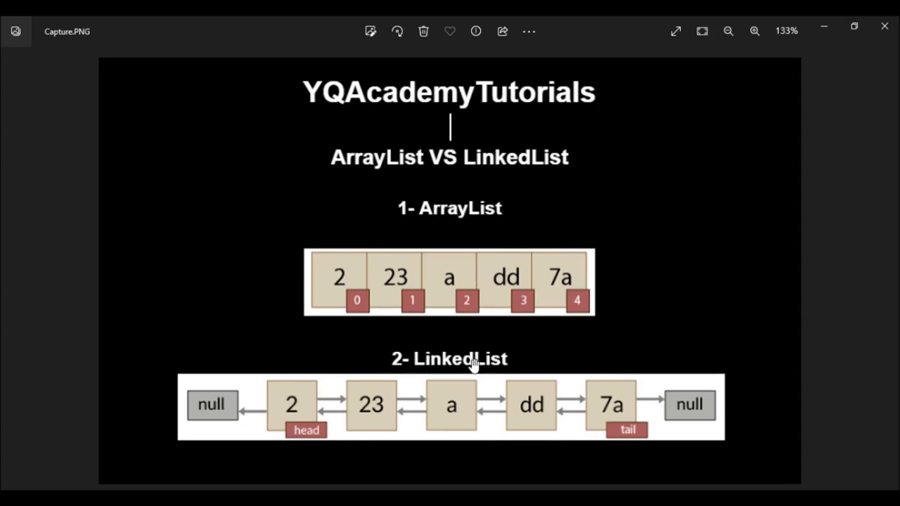
pyautogui.moveTo(377, 272)
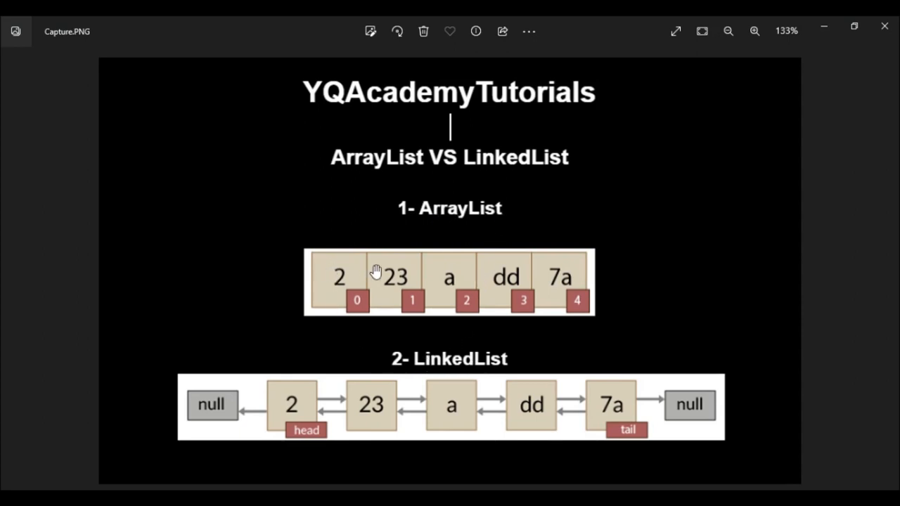
pyautogui.moveTo(322, 273)
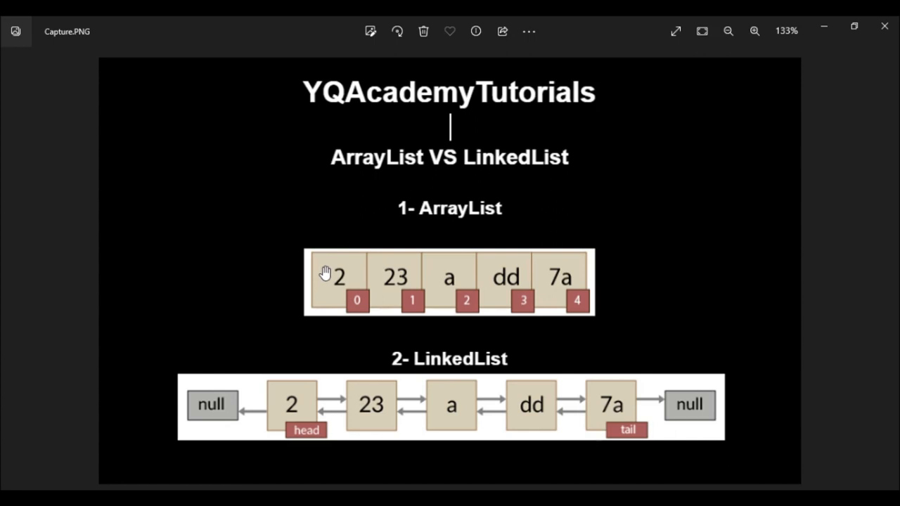
pyautogui.moveTo(335, 212)
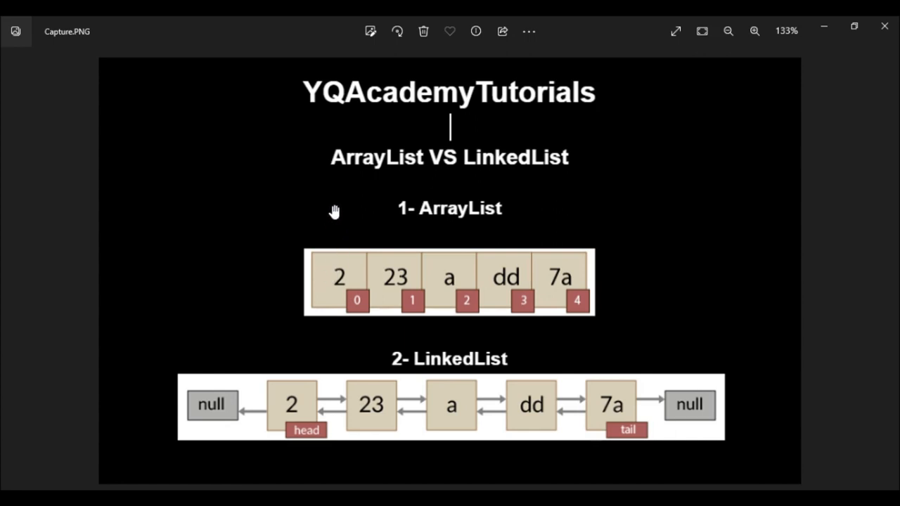
pyautogui.moveTo(341, 229)
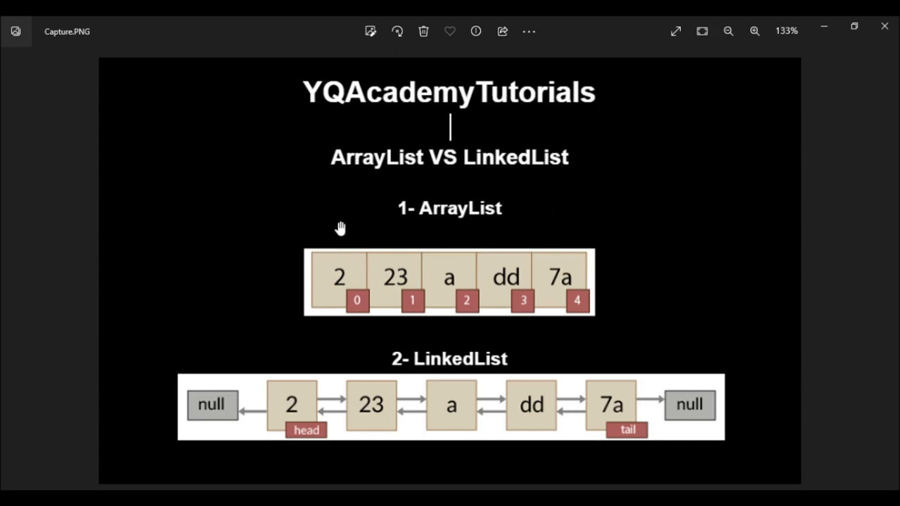
pyautogui.moveTo(389, 199)
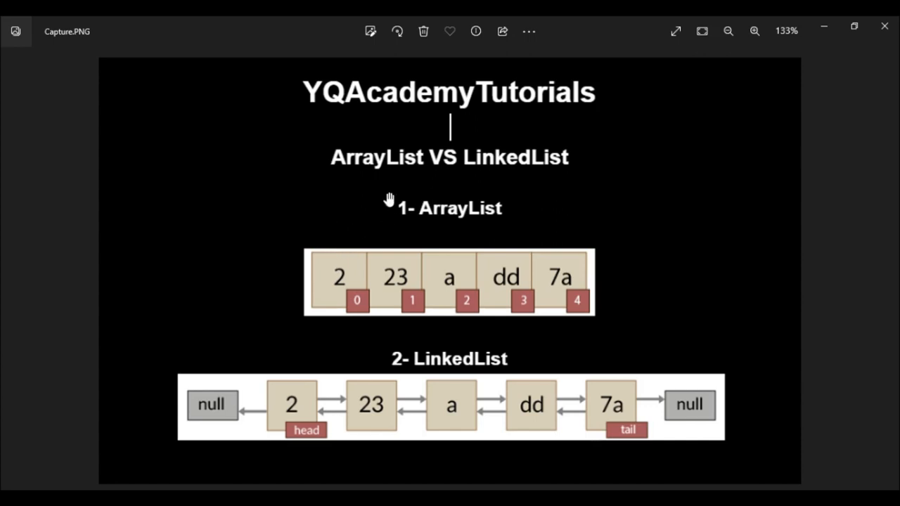
pyautogui.moveTo(456, 228)
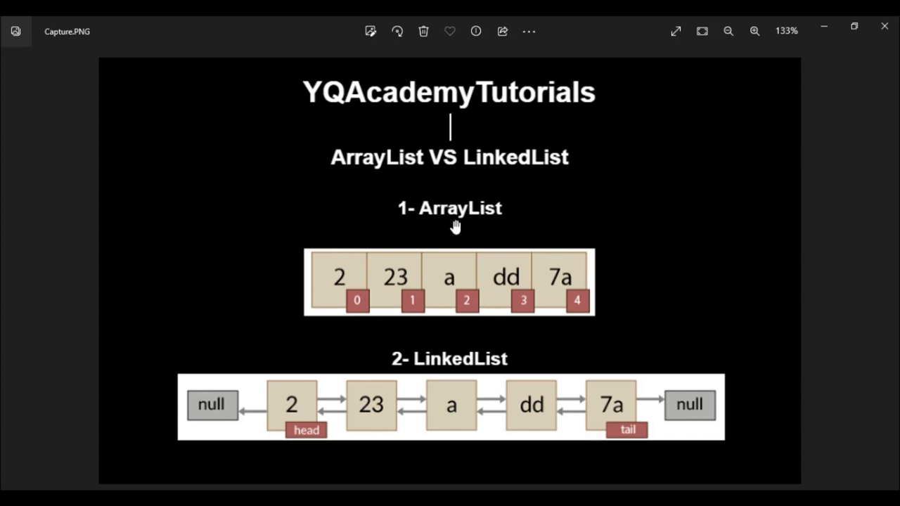
pyautogui.moveTo(640, 254)
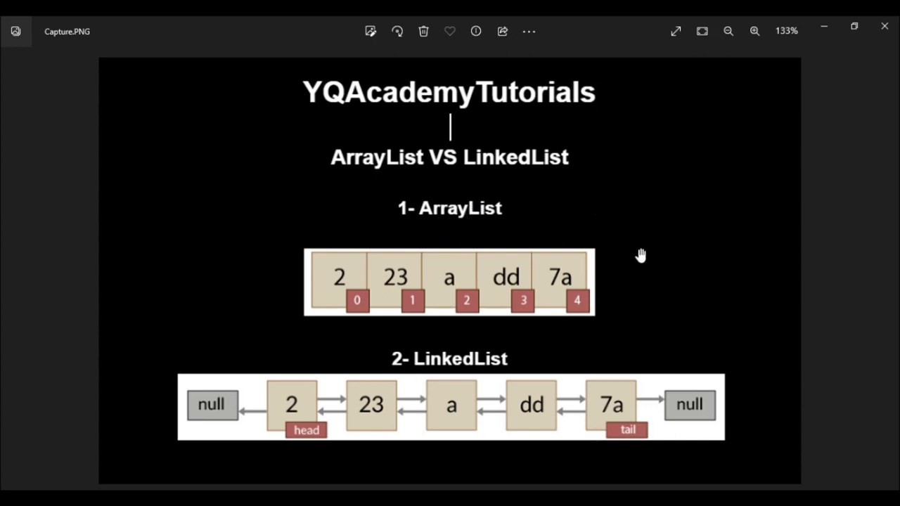
pyautogui.moveTo(348, 315)
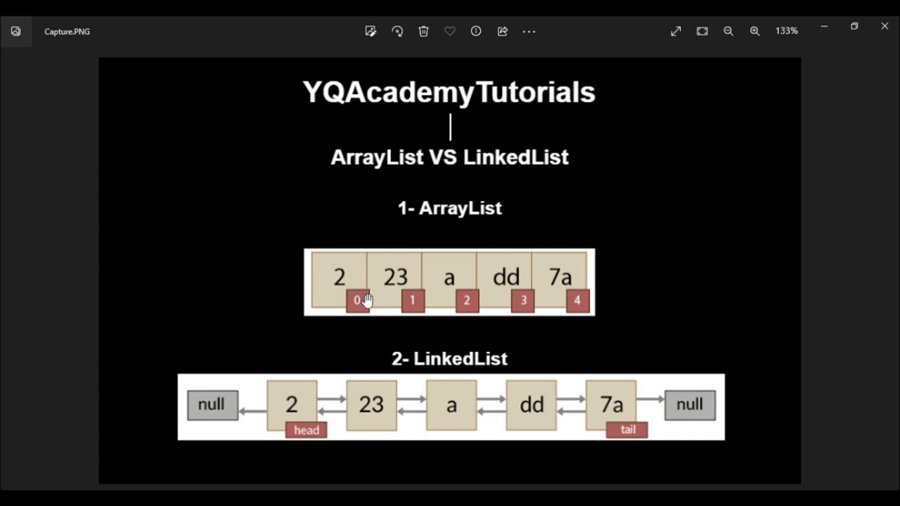
pyautogui.moveTo(452, 309)
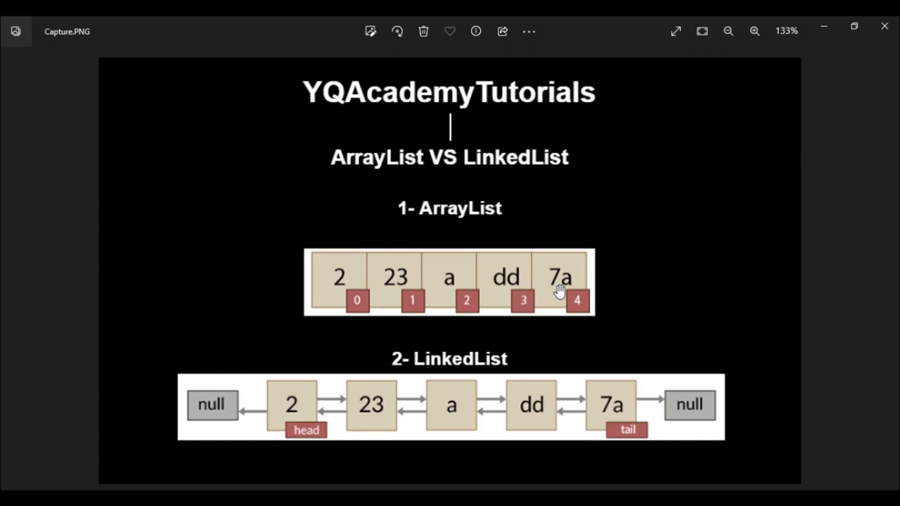
pyautogui.moveTo(340, 294)
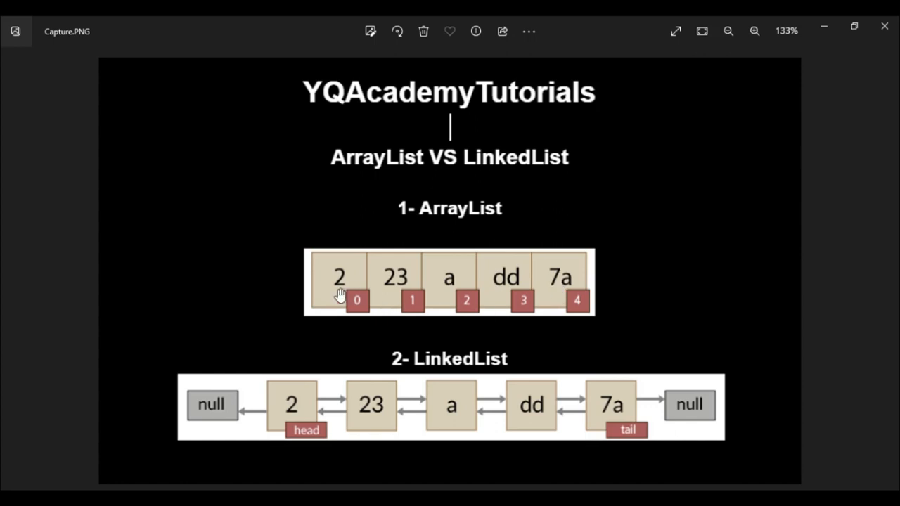
pyautogui.moveTo(361, 282)
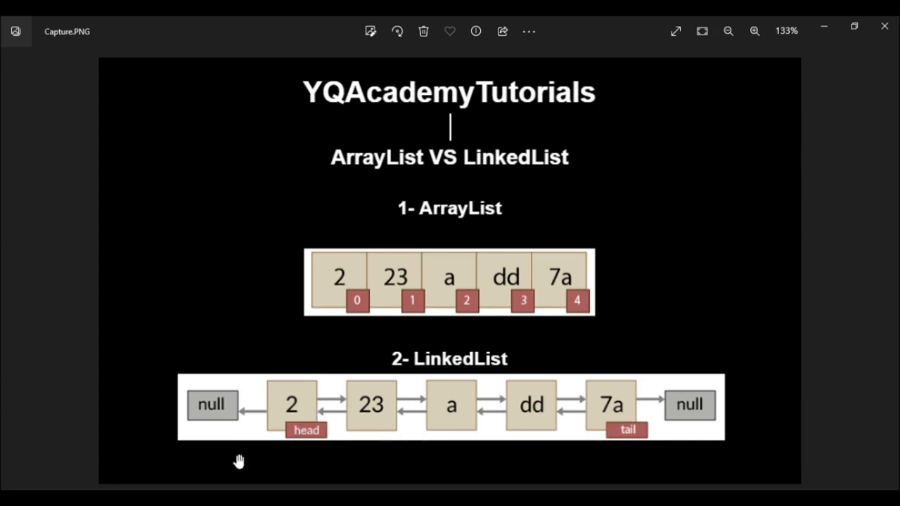
pyautogui.moveTo(300, 417)
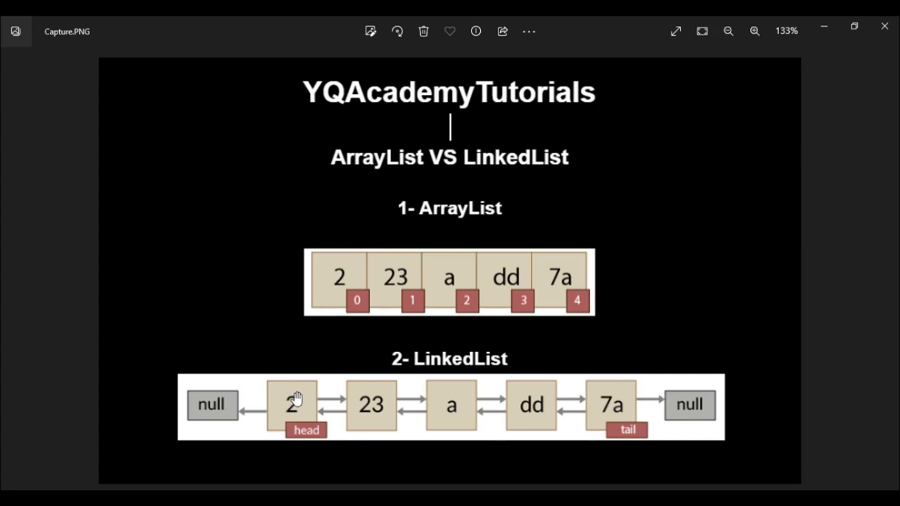
pyautogui.moveTo(297, 395)
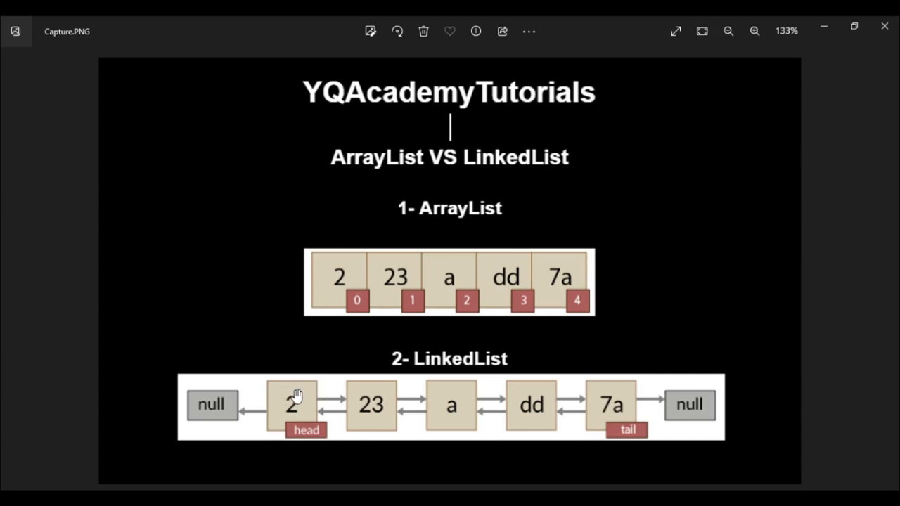
pyautogui.moveTo(345, 389)
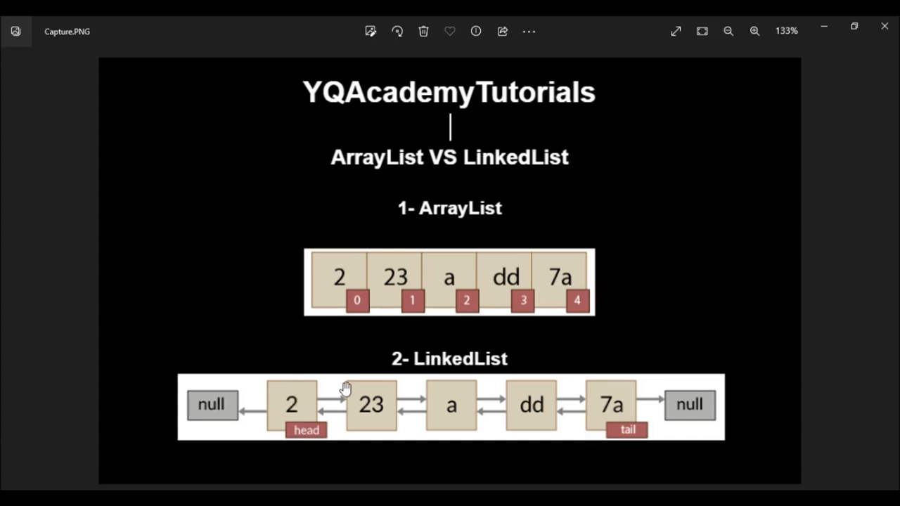
pyautogui.moveTo(299, 401)
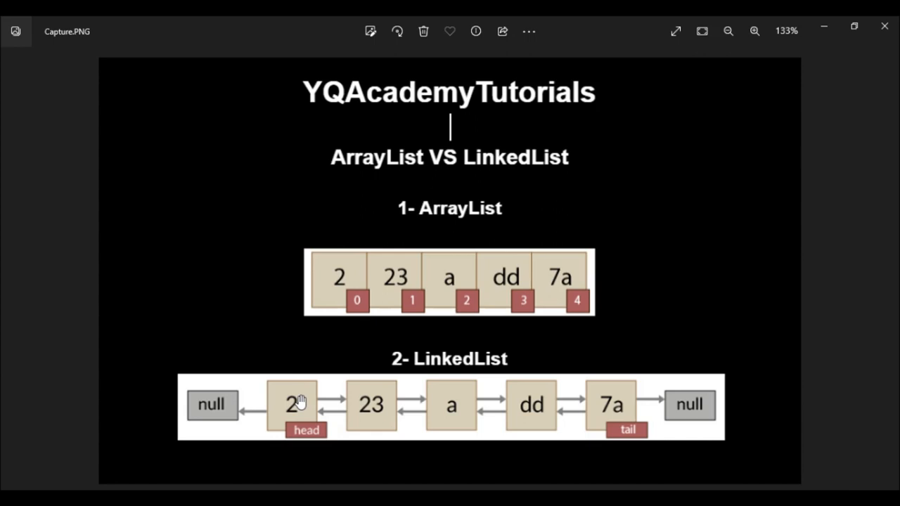
pyautogui.moveTo(355, 363)
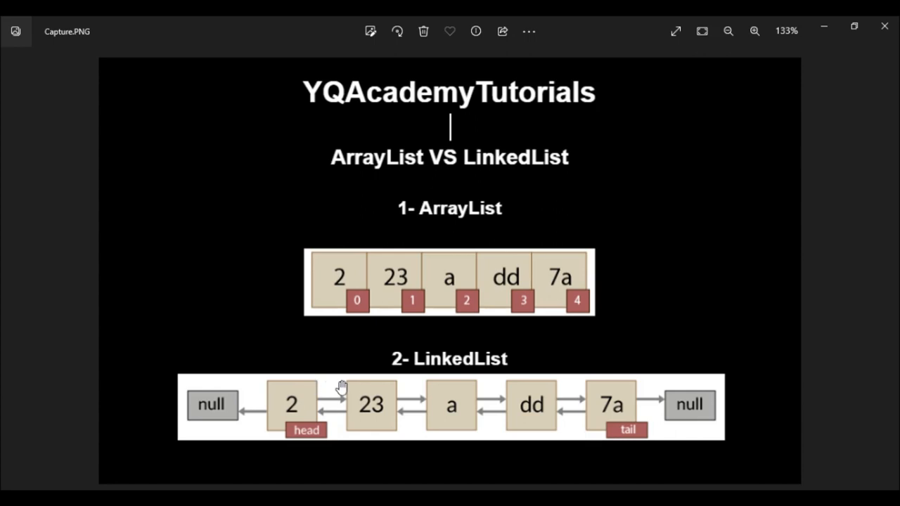
pyautogui.moveTo(308, 393)
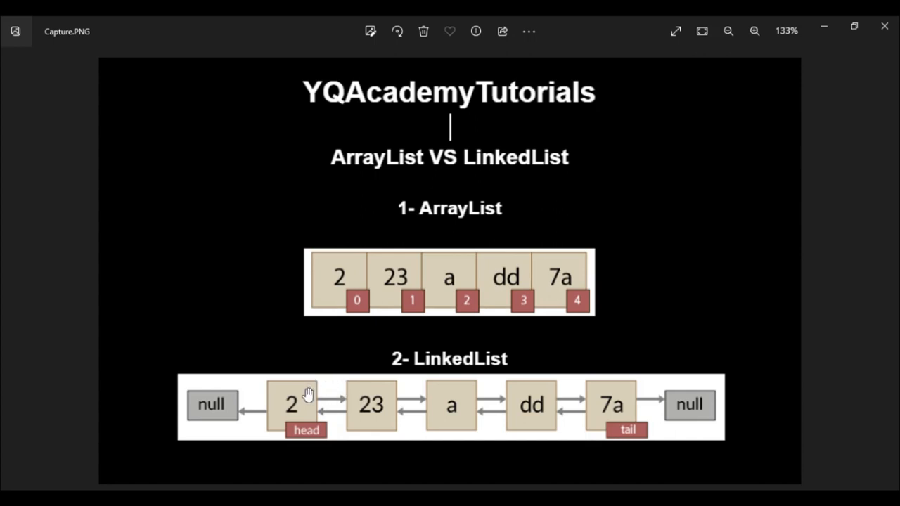
pyautogui.moveTo(365, 403)
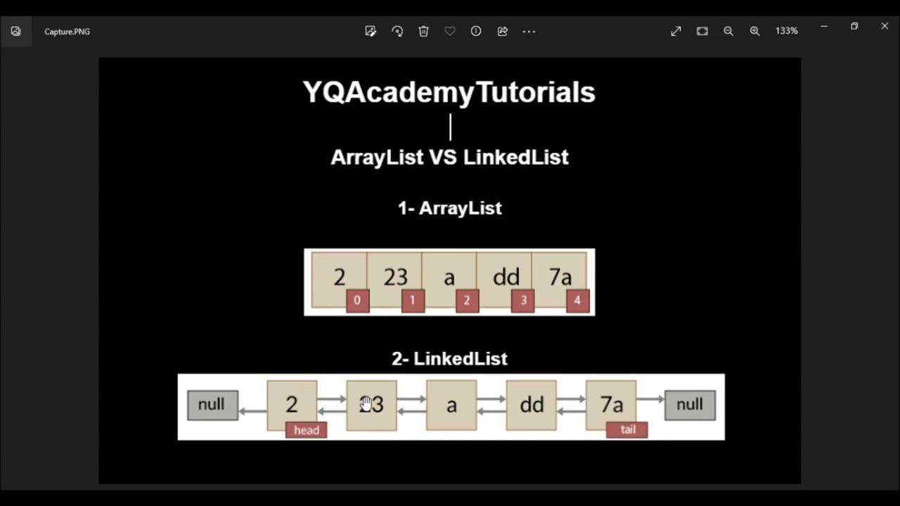
pyautogui.moveTo(364, 416)
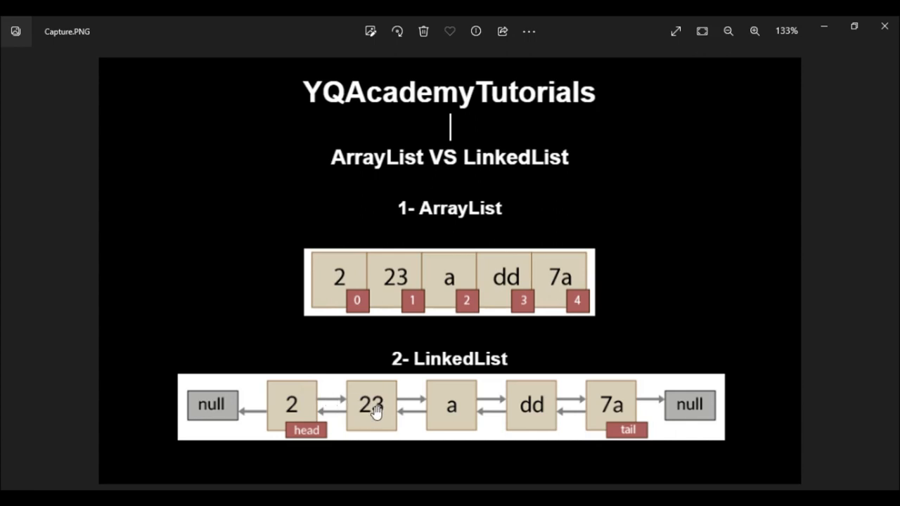
pyautogui.moveTo(369, 397)
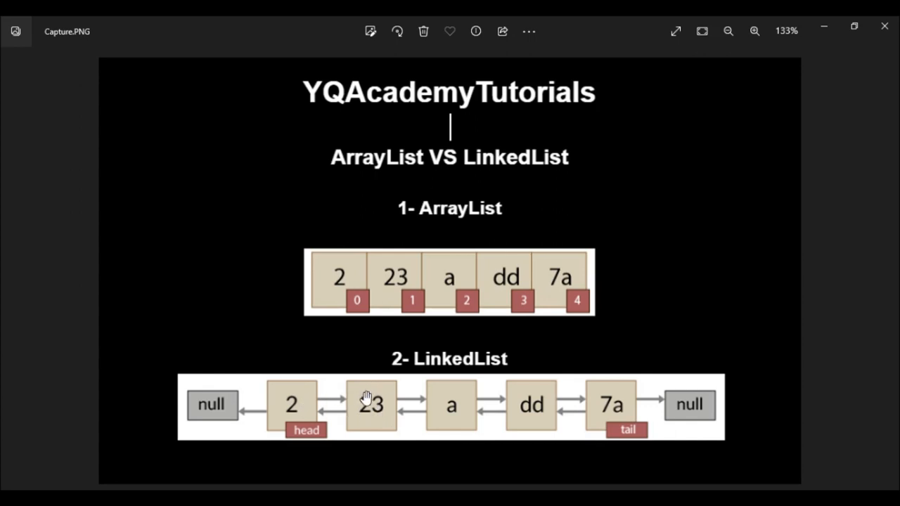
pyautogui.moveTo(368, 400)
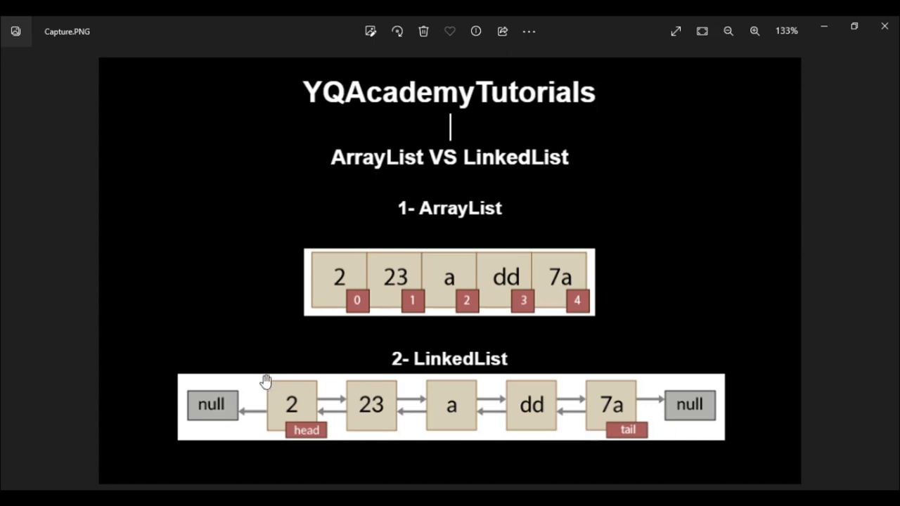
pyautogui.moveTo(282, 405)
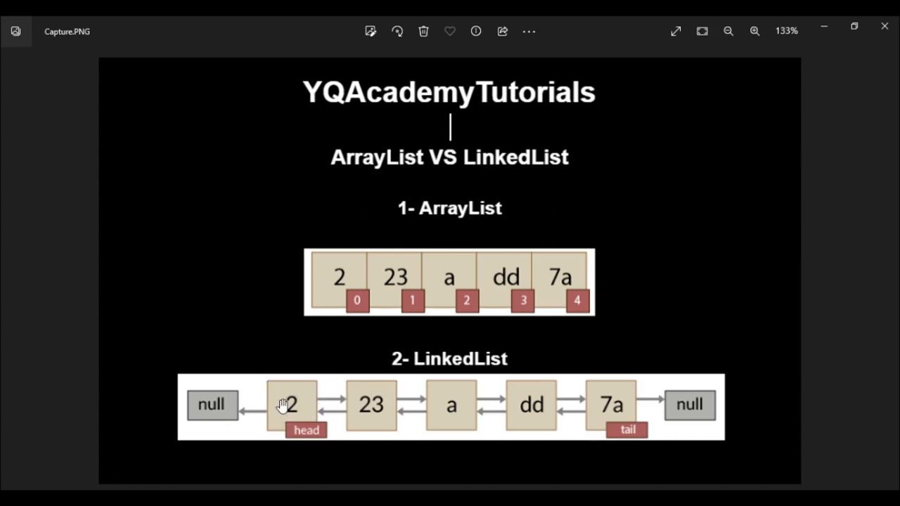
pyautogui.moveTo(301, 402)
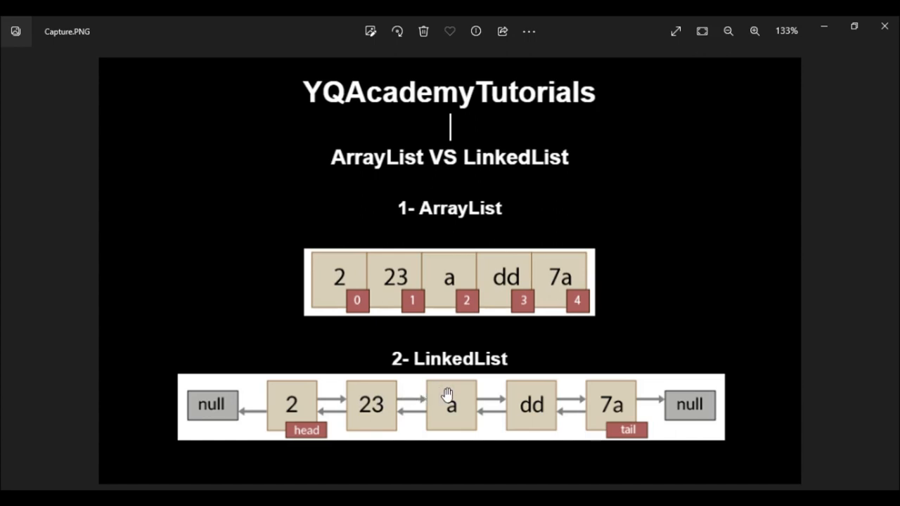
pyautogui.moveTo(391, 400)
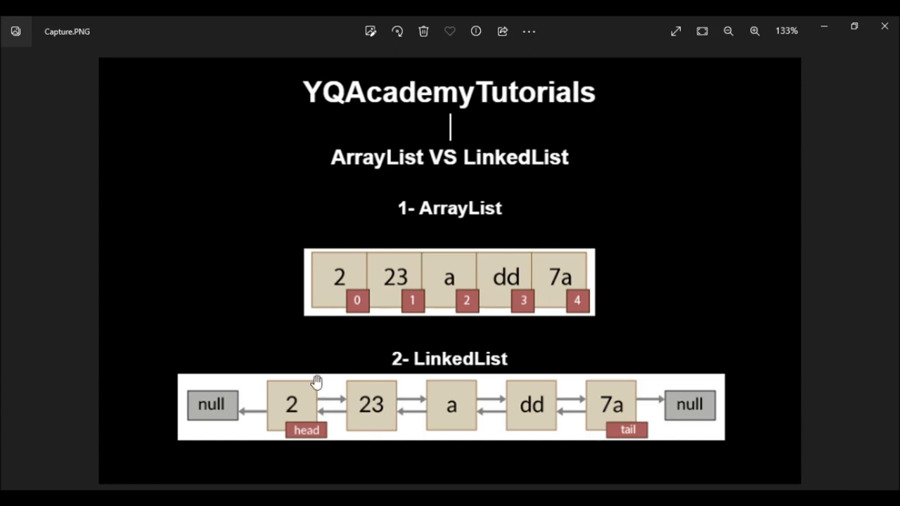
pyautogui.moveTo(327, 327)
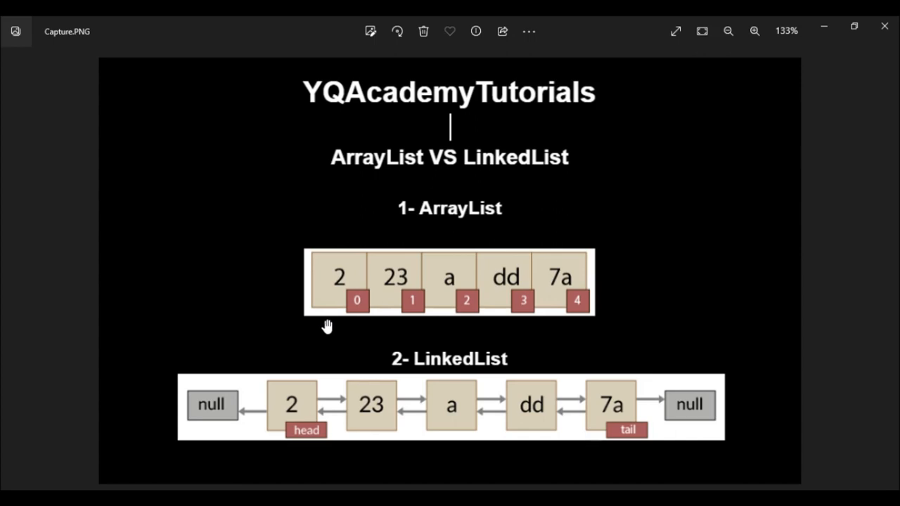
pyautogui.moveTo(331, 285)
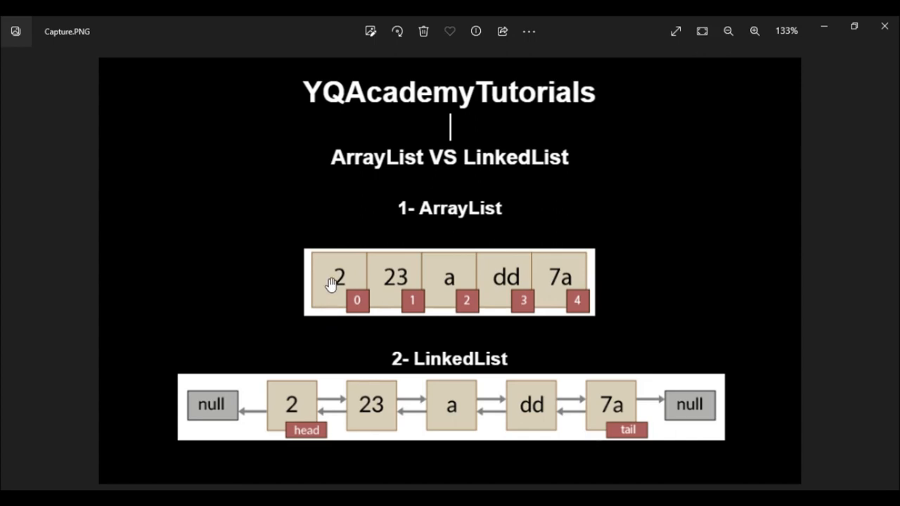
pyautogui.moveTo(404, 309)
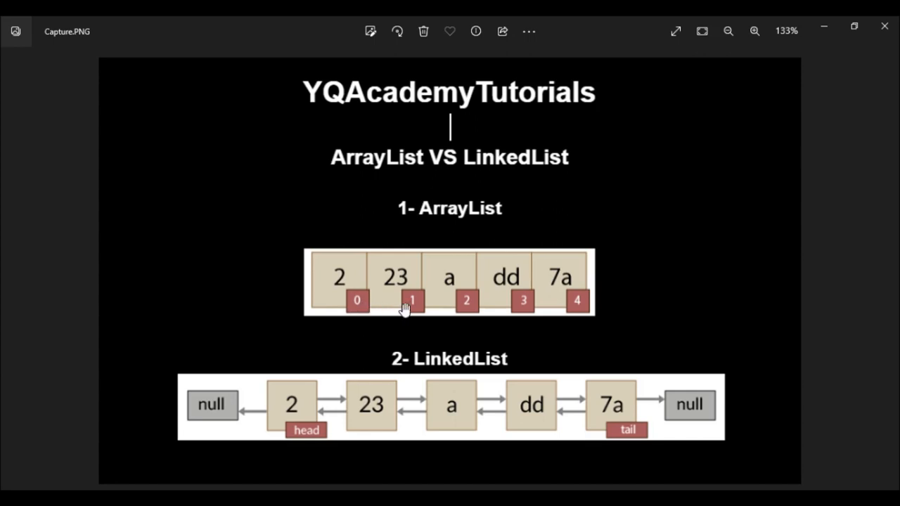
pyautogui.moveTo(624, 296)
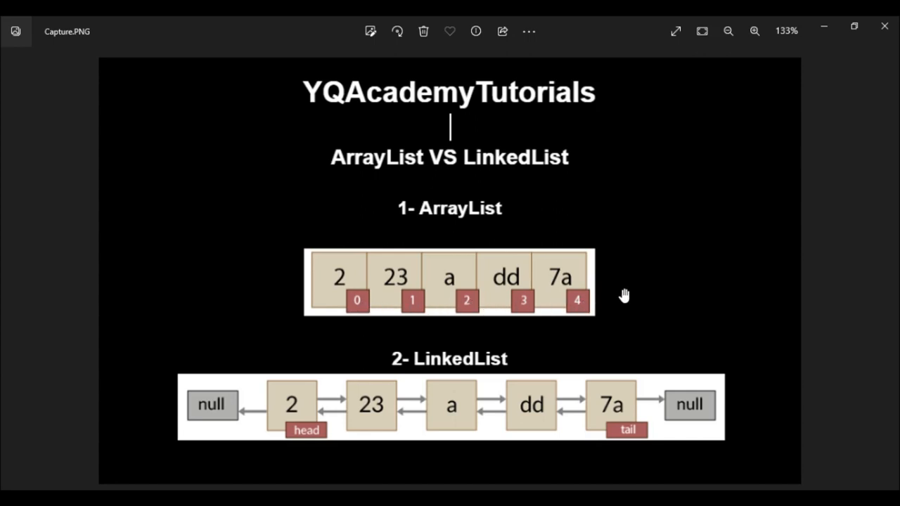
pyautogui.moveTo(344, 280)
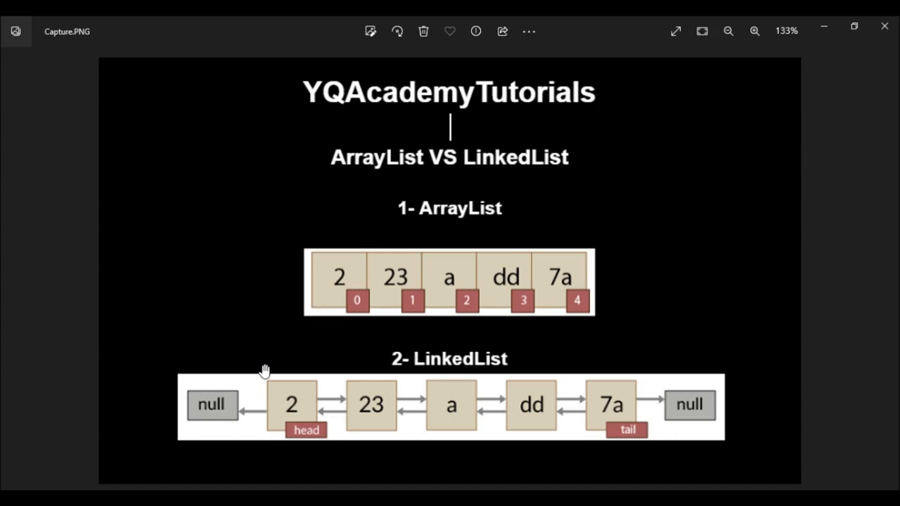
pyautogui.moveTo(291, 382)
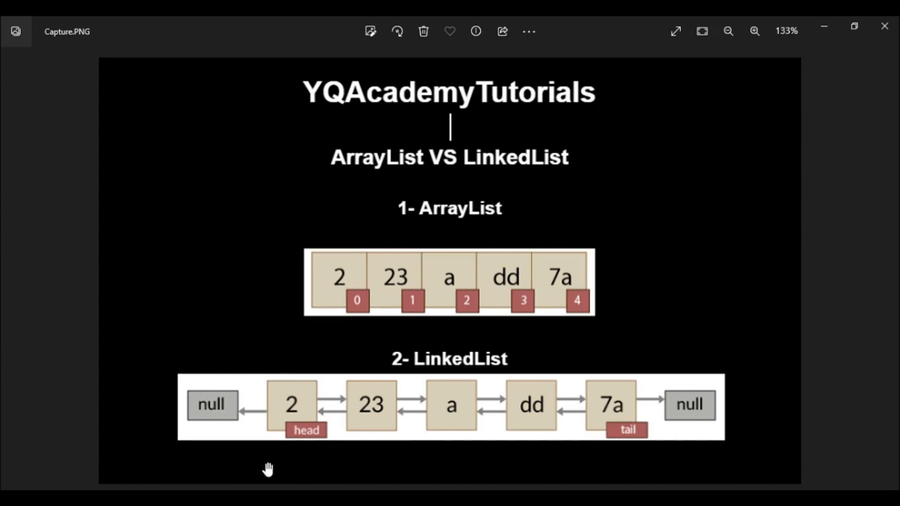
pyautogui.moveTo(318, 371)
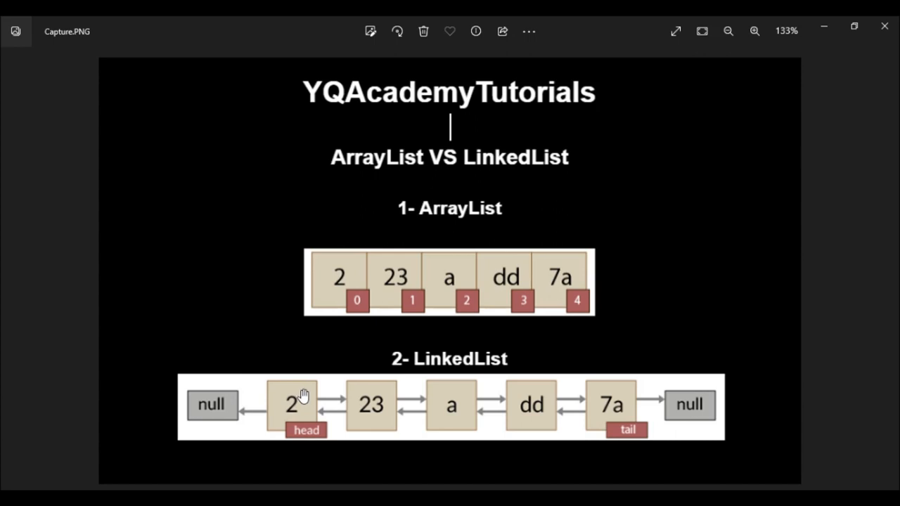
pyautogui.moveTo(330, 349)
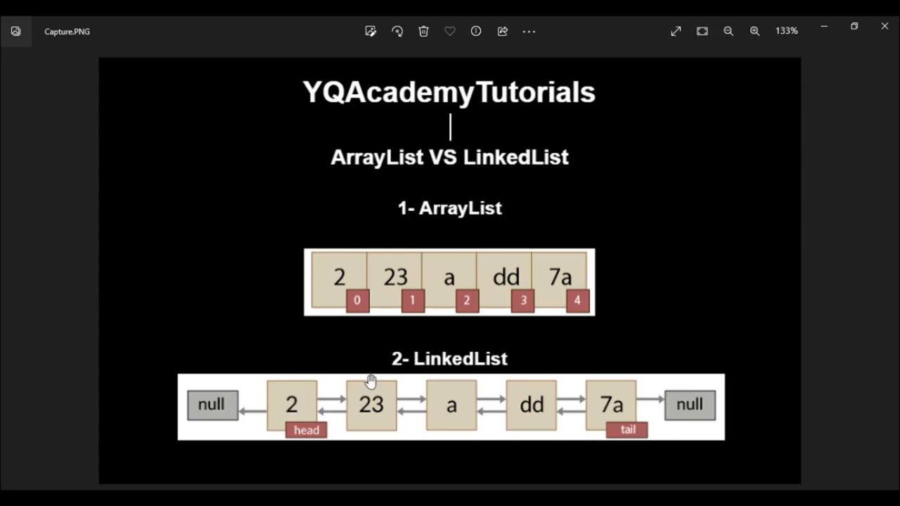
pyautogui.moveTo(371, 408)
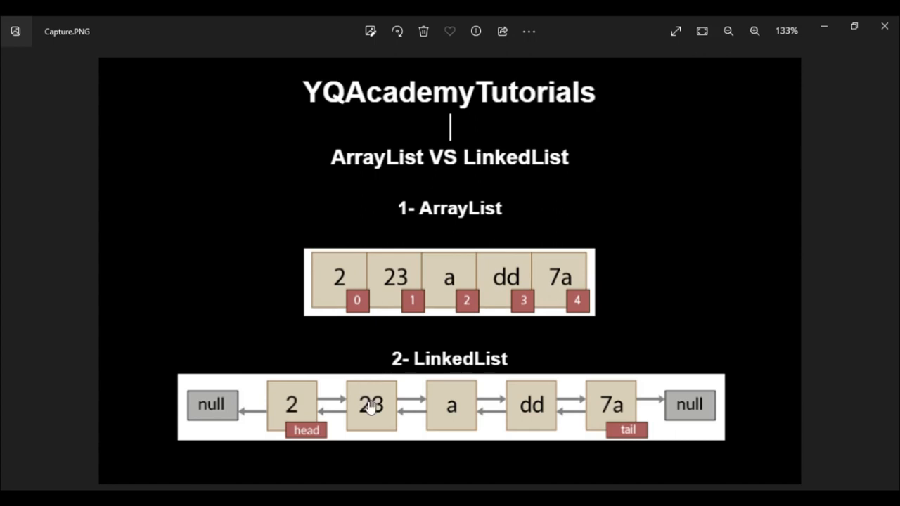
pyautogui.moveTo(257, 412)
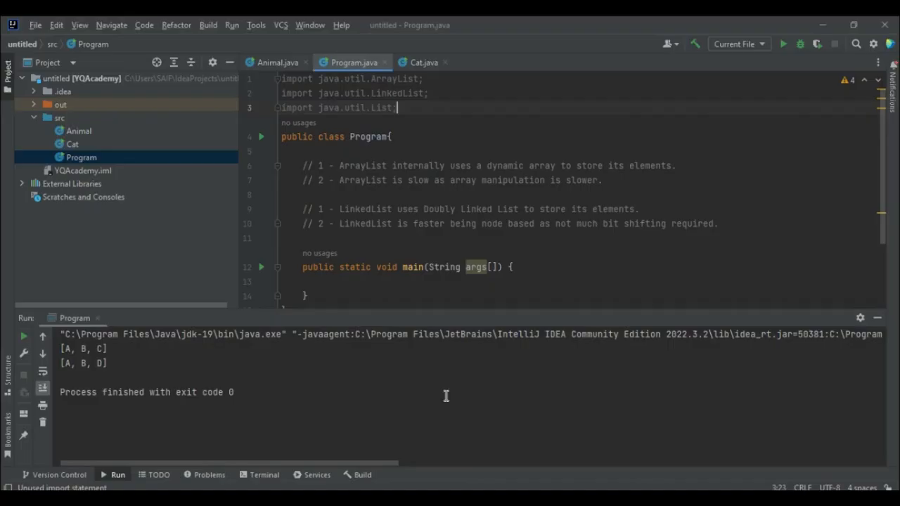
pyautogui.moveTo(417, 132)
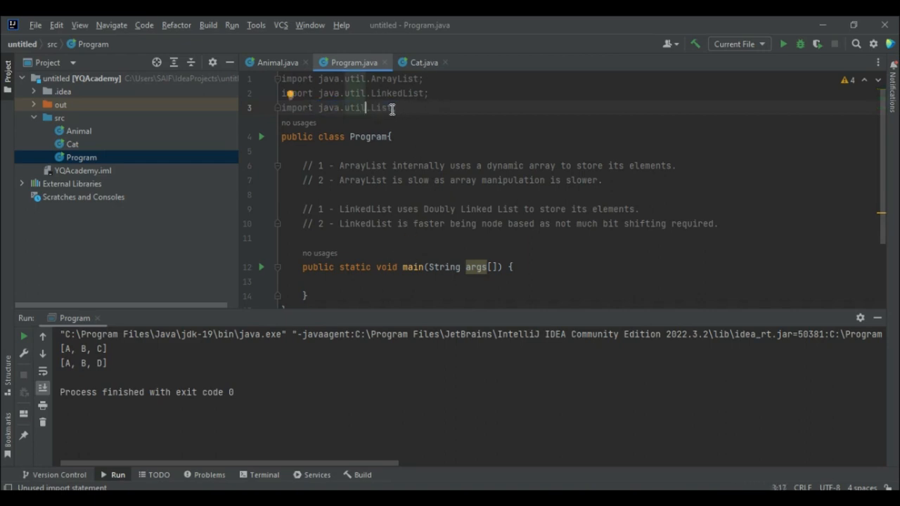
pyautogui.doubleClick(382, 107)
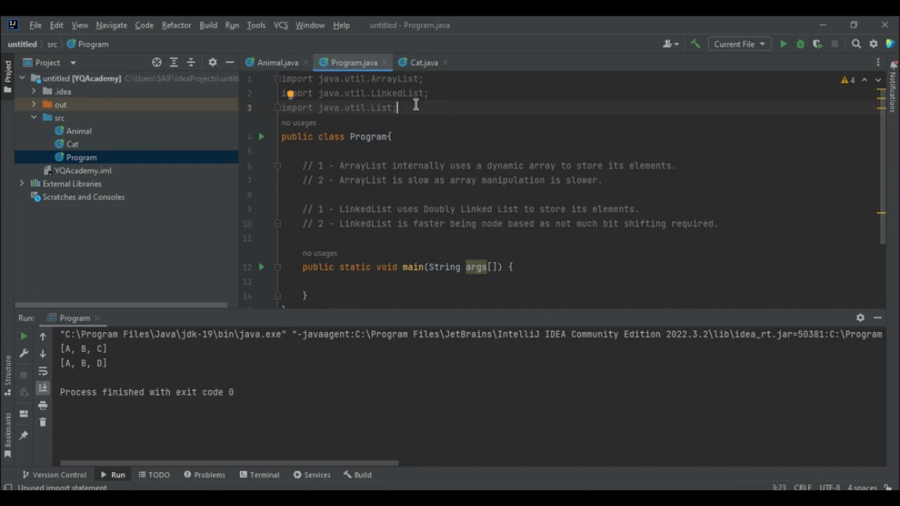
pyautogui.moveTo(475, 124)
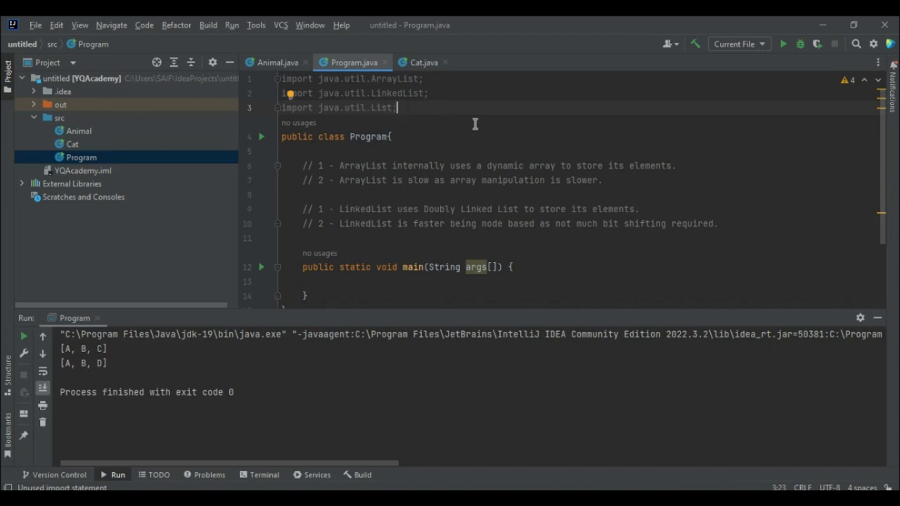
pyautogui.moveTo(303, 166)
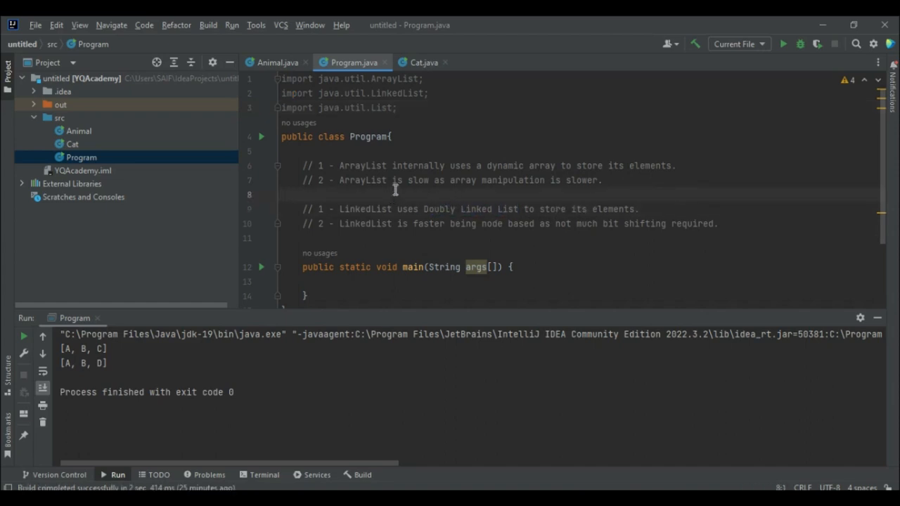
pyautogui.moveTo(512, 182)
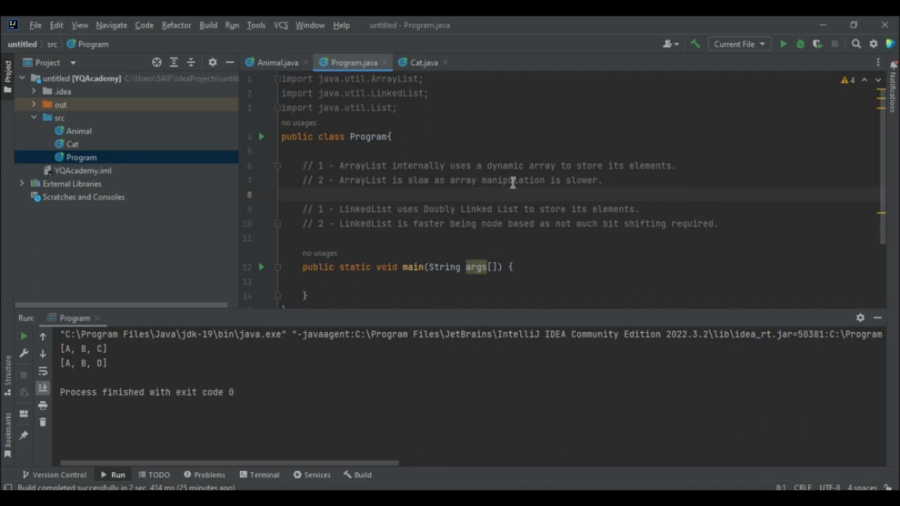
pyautogui.moveTo(336, 233)
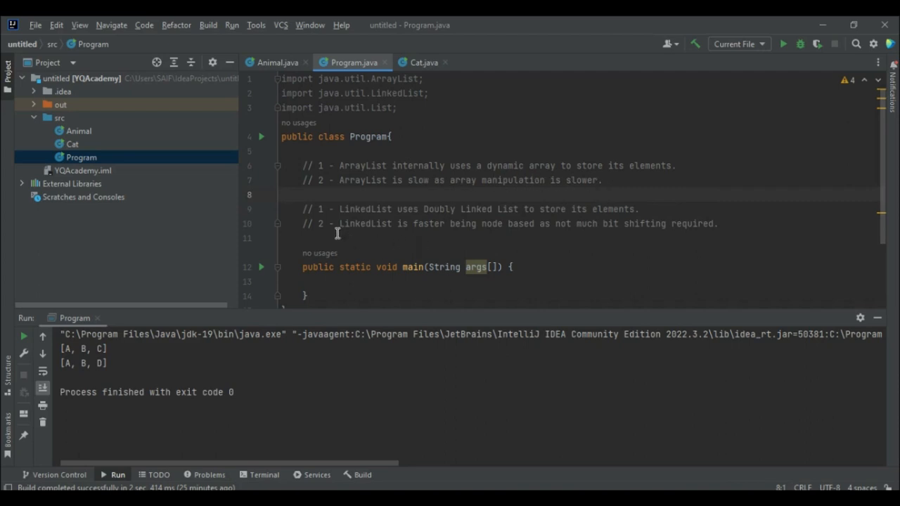
pyautogui.moveTo(500, 223)
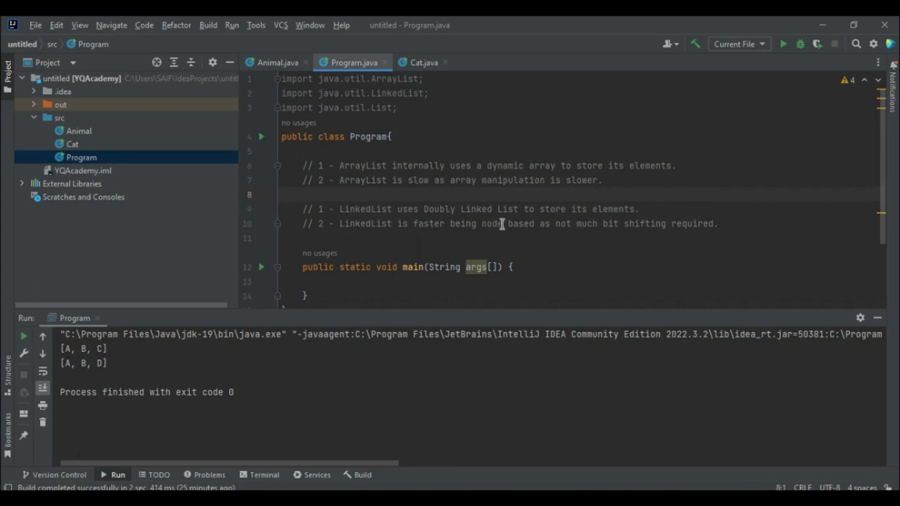
pyautogui.moveTo(595, 228)
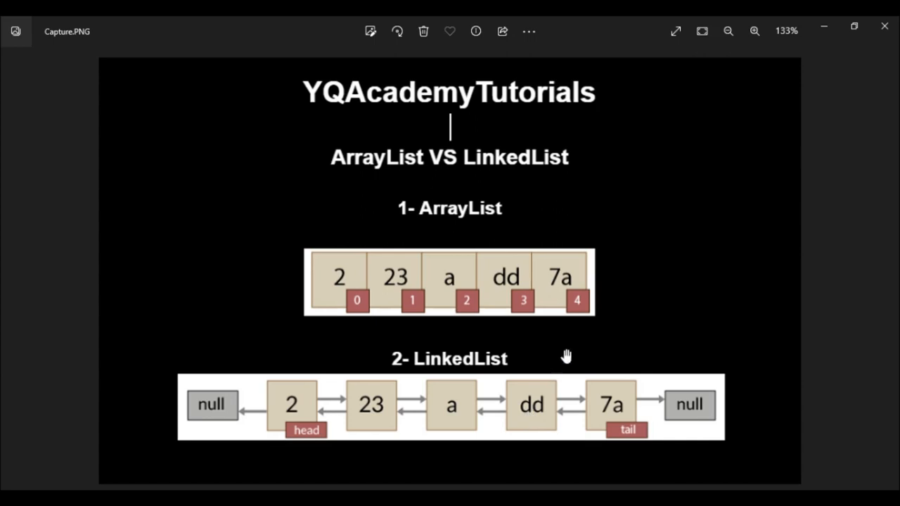
pyautogui.moveTo(697, 392)
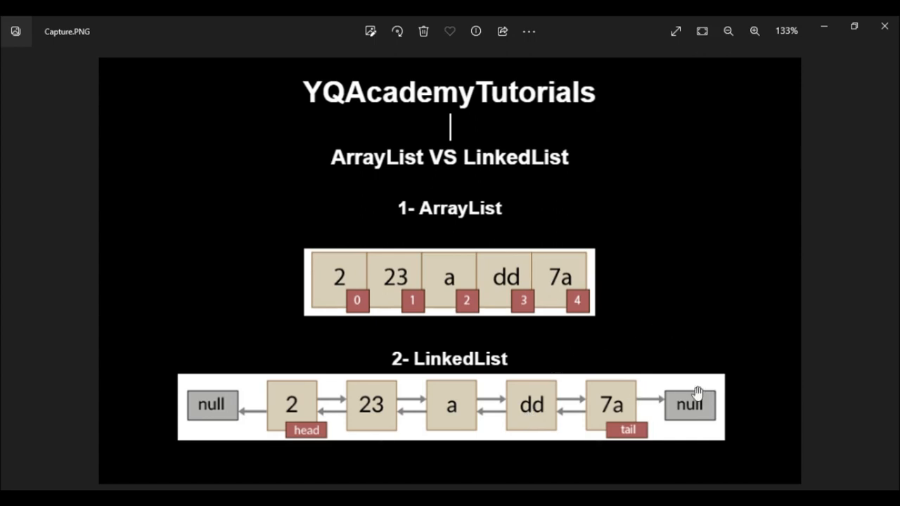
pyautogui.moveTo(737, 394)
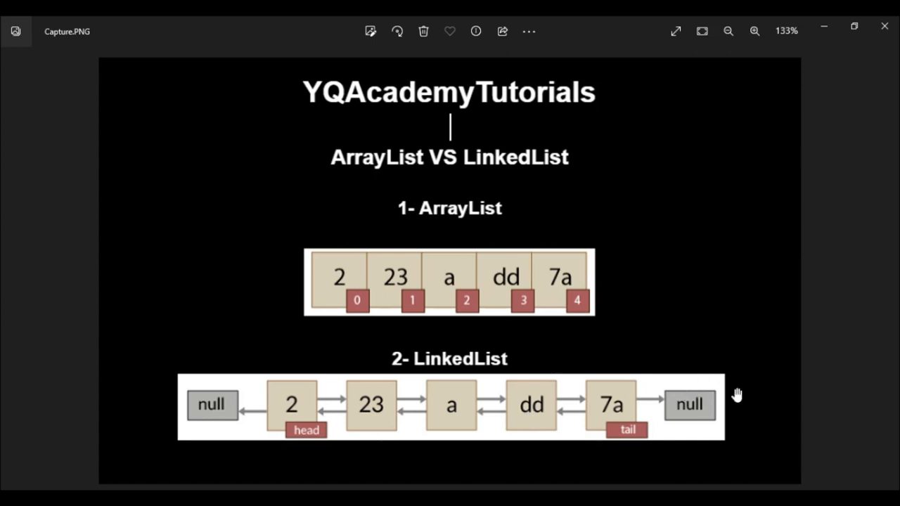
pyautogui.moveTo(705, 375)
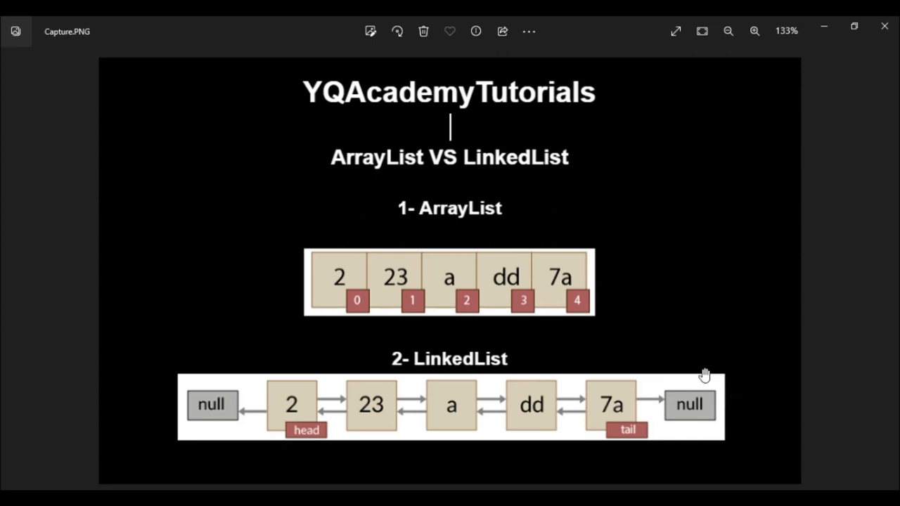
pyautogui.moveTo(651, 409)
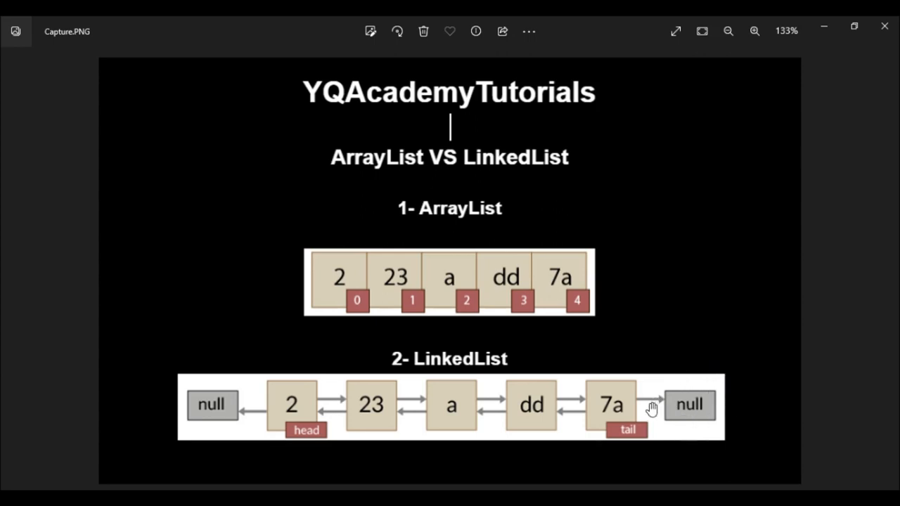
pyautogui.moveTo(275, 415)
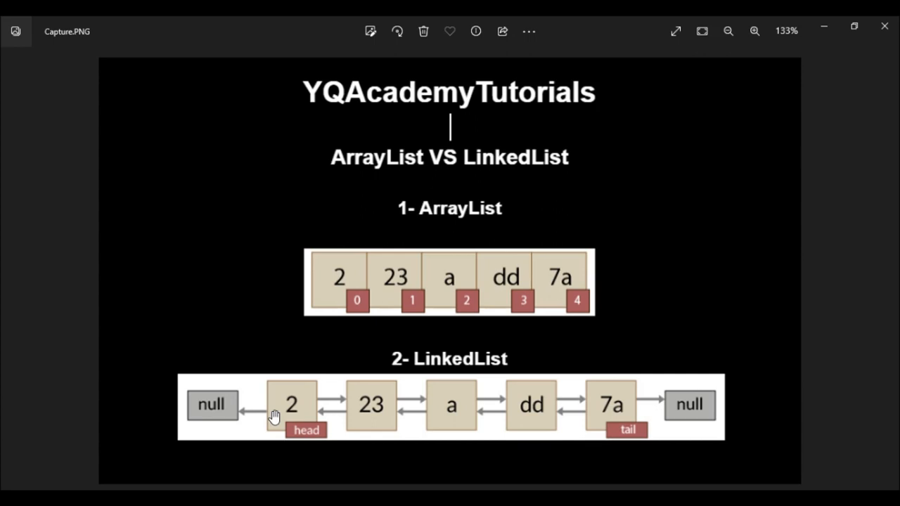
pyautogui.moveTo(303, 271)
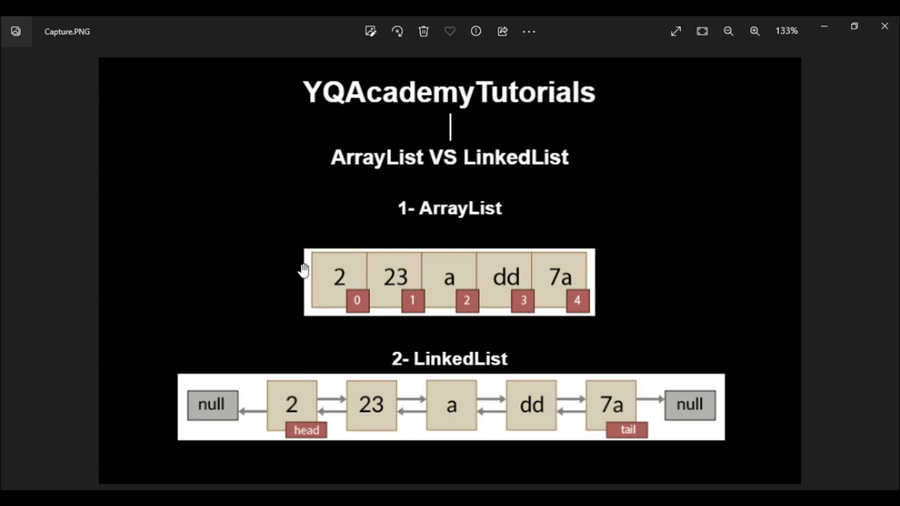
pyautogui.moveTo(299, 282)
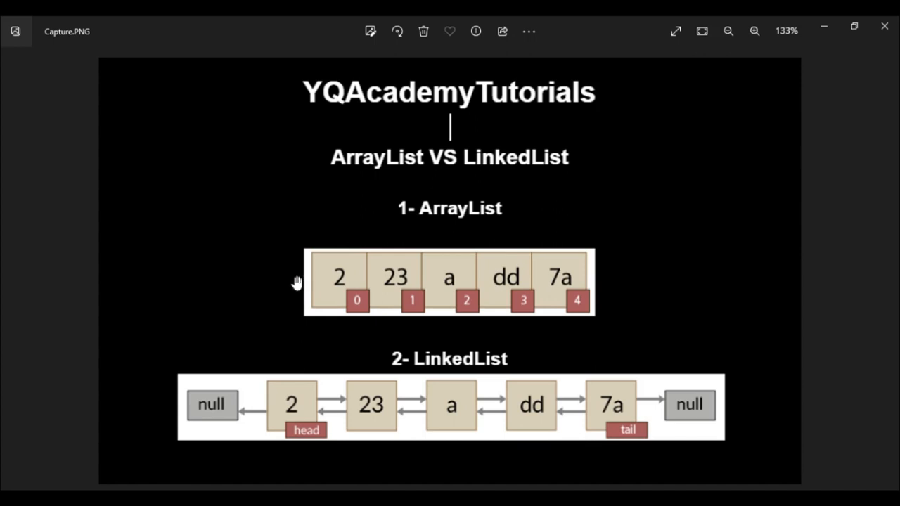
pyautogui.moveTo(343, 280)
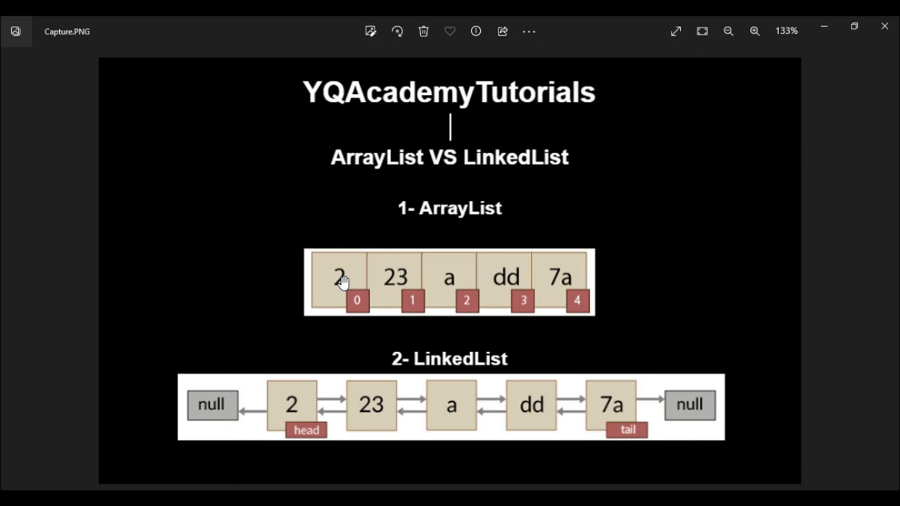
pyautogui.moveTo(293, 278)
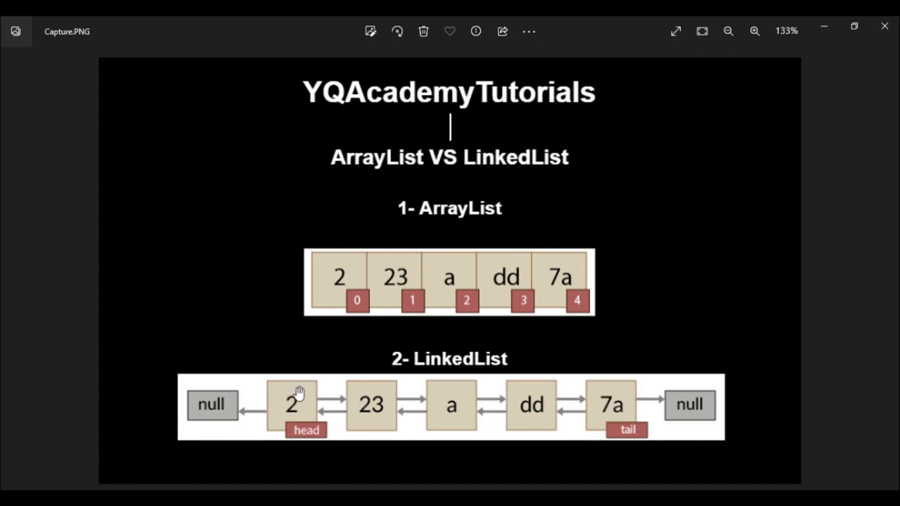
pyautogui.moveTo(824, 31)
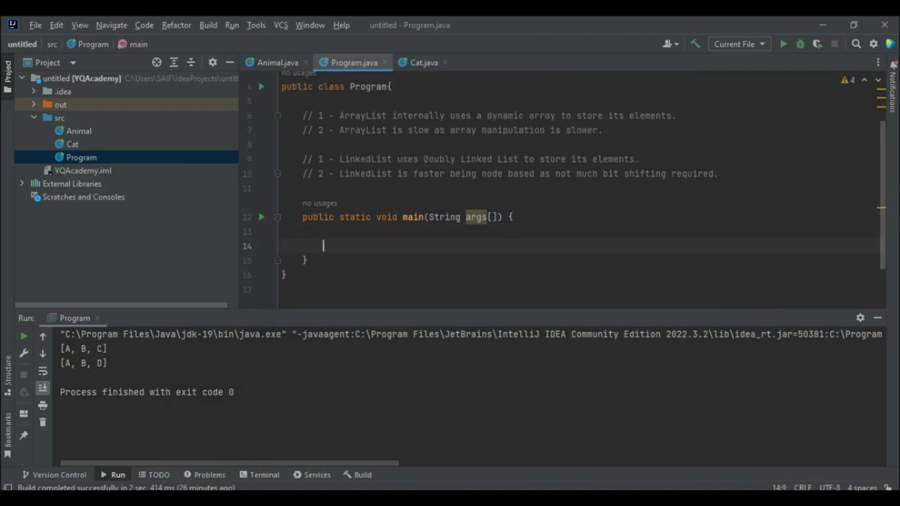
# - Type List<String> list = new ArrayList<>(); in main and start a new line below
pyautogui.scroll(3)
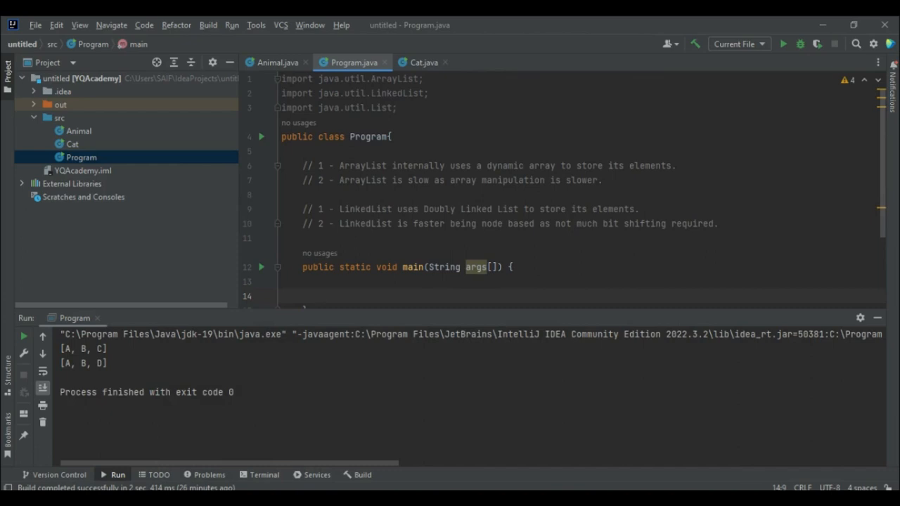
pyautogui.scroll(-3)
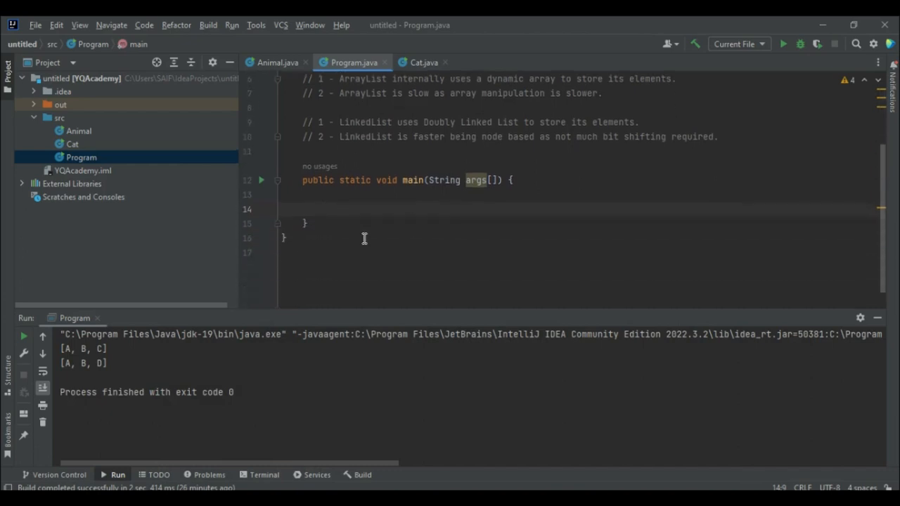
pyautogui.write('List<Str>')
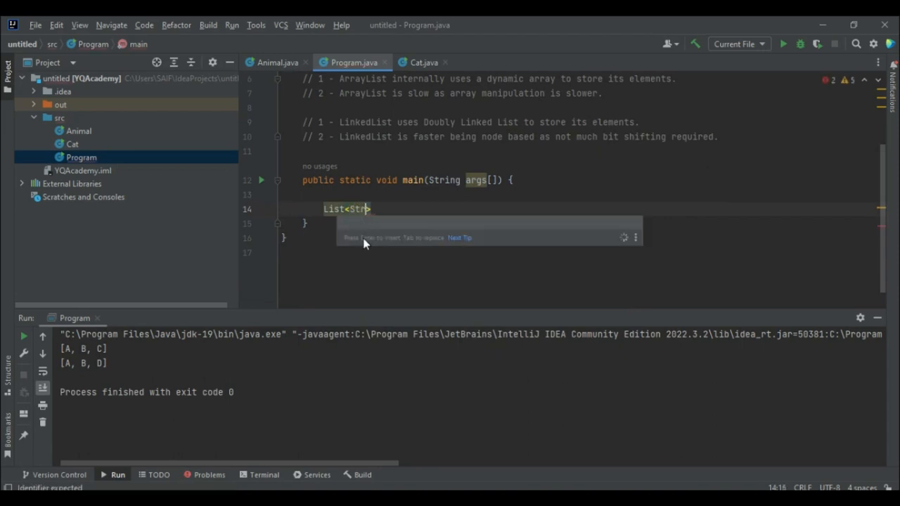
pyautogui.write('ing> list')
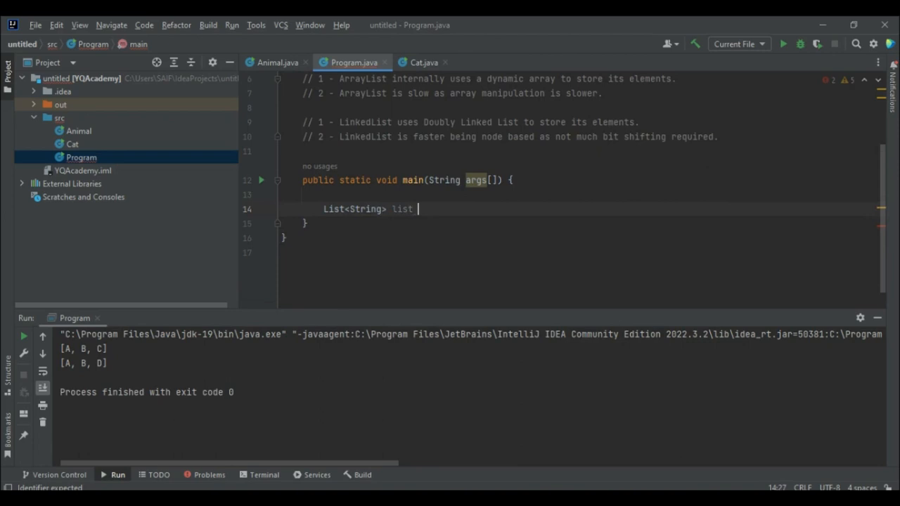
pyautogui.write('= new')
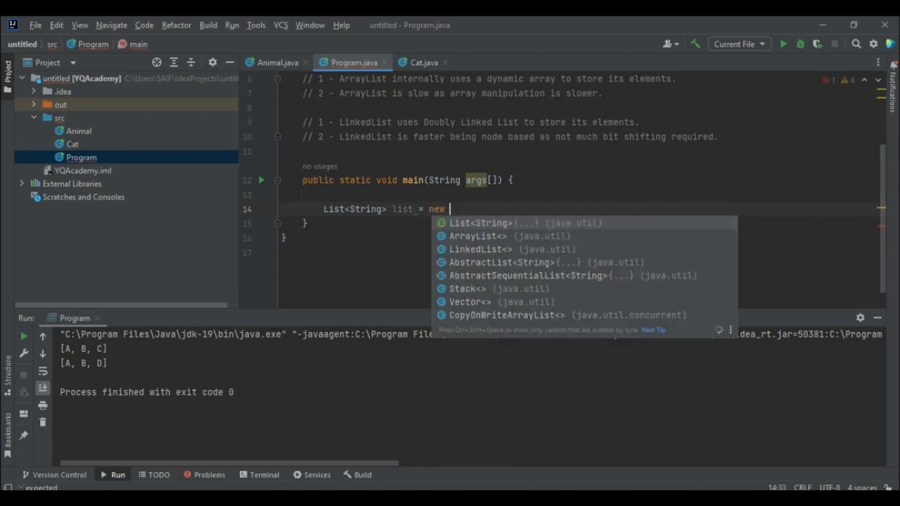
pyautogui.write('Li')
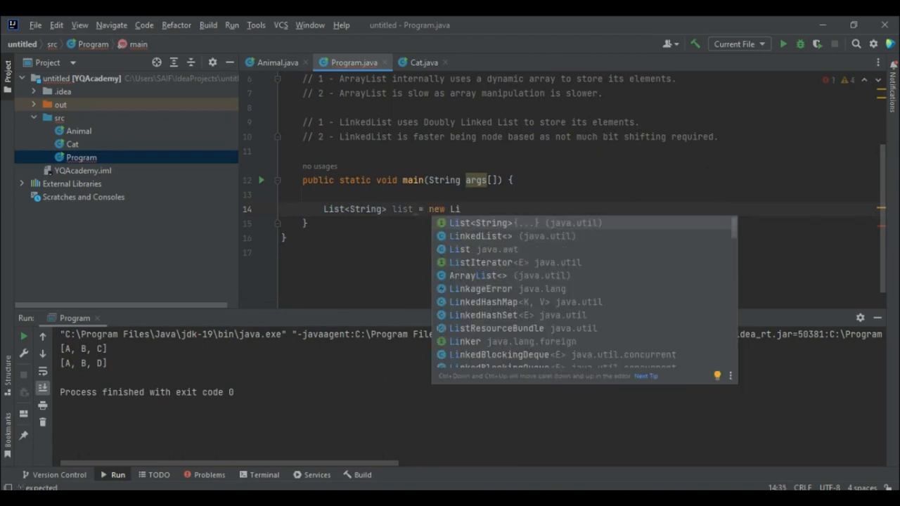
pyautogui.write('ArrayList<>();')
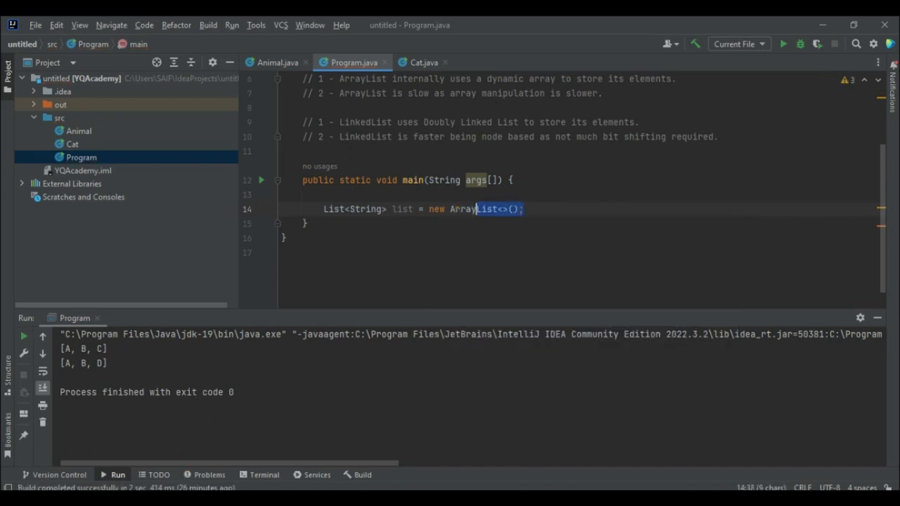
pyautogui.press('enter')
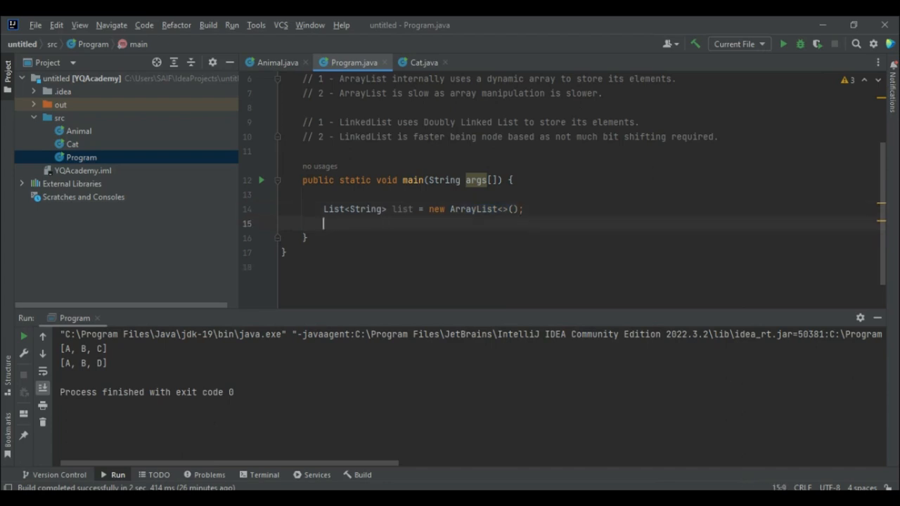
# - Add "AA" and "BB" to list, print it via sout, and run to show [AA, BB]
pyautogui.write('list.add("')
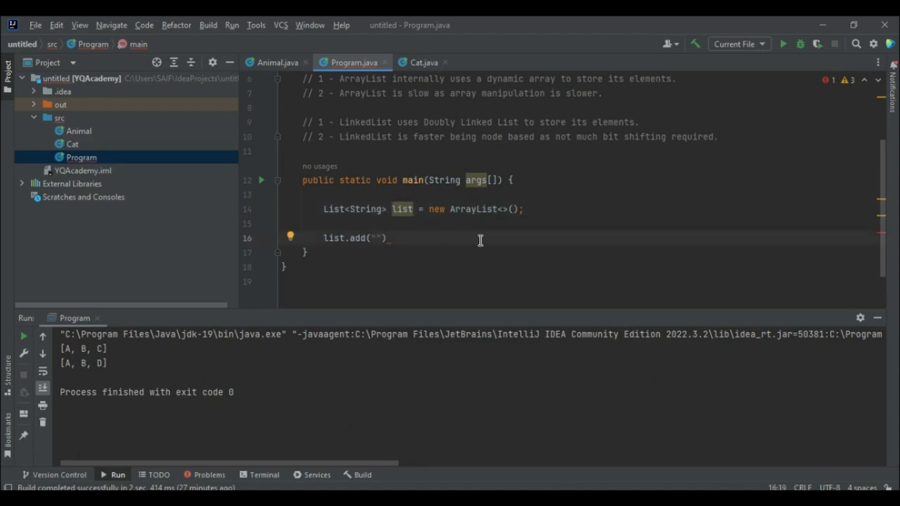
pyautogui.write('AA')
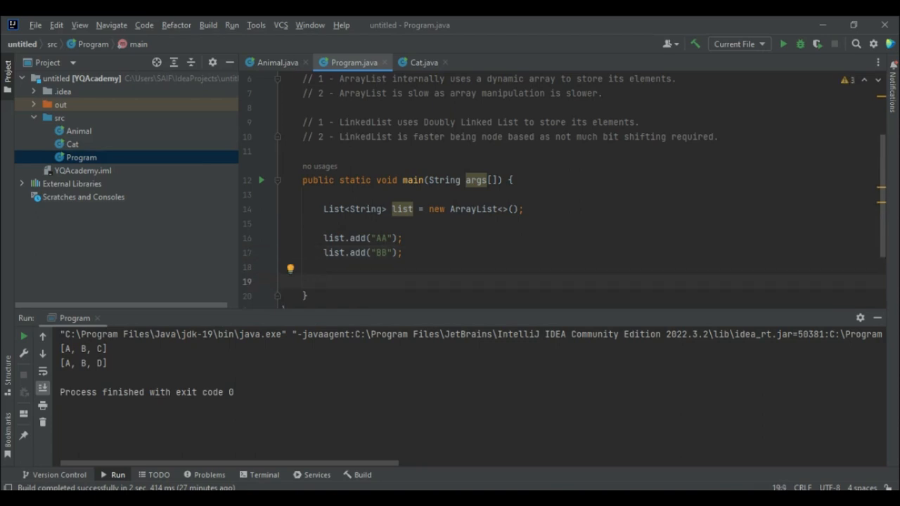
pyautogui.write('sou')
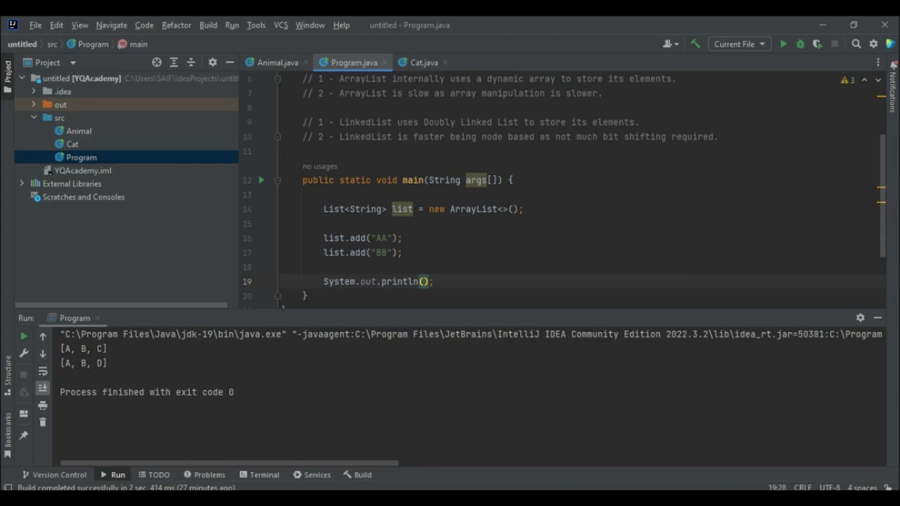
pyautogui.write('list')
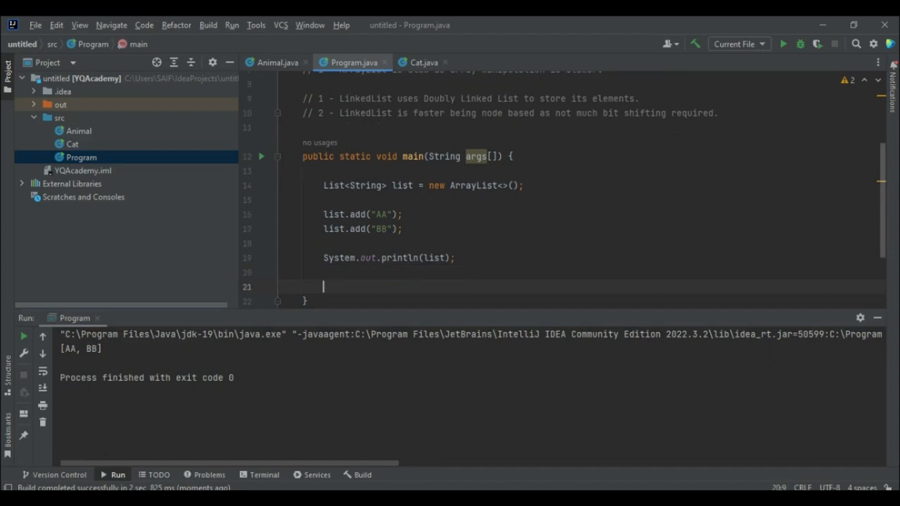
# - Add list.remove("AA"); below the existing list code
pyautogui.scroll(-3)
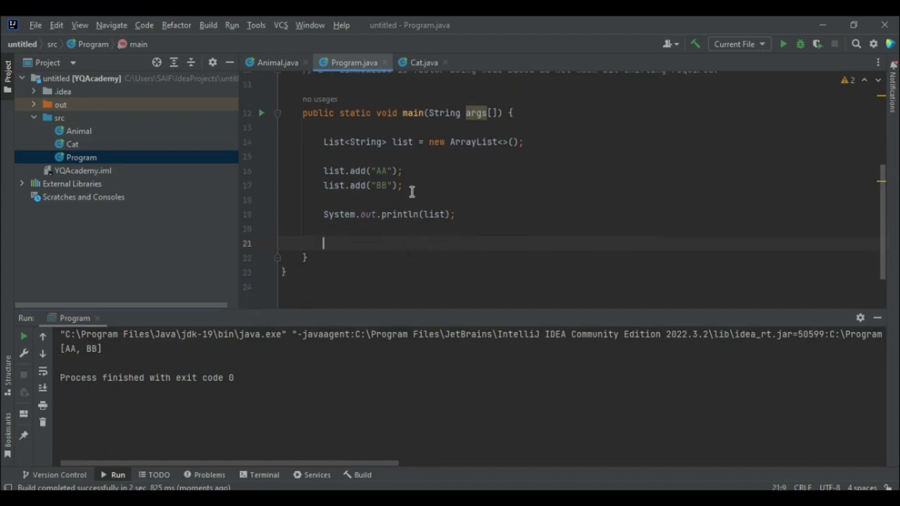
pyautogui.moveTo(463, 207)
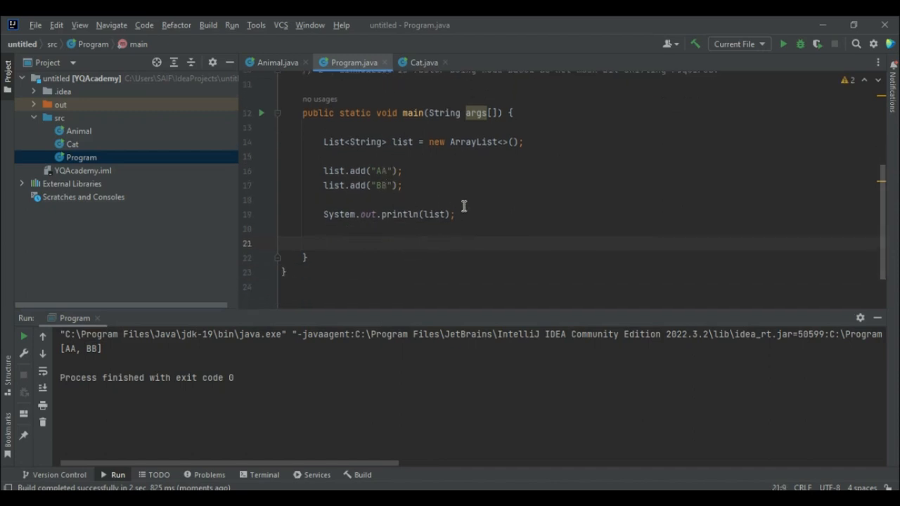
pyautogui.write('lis')
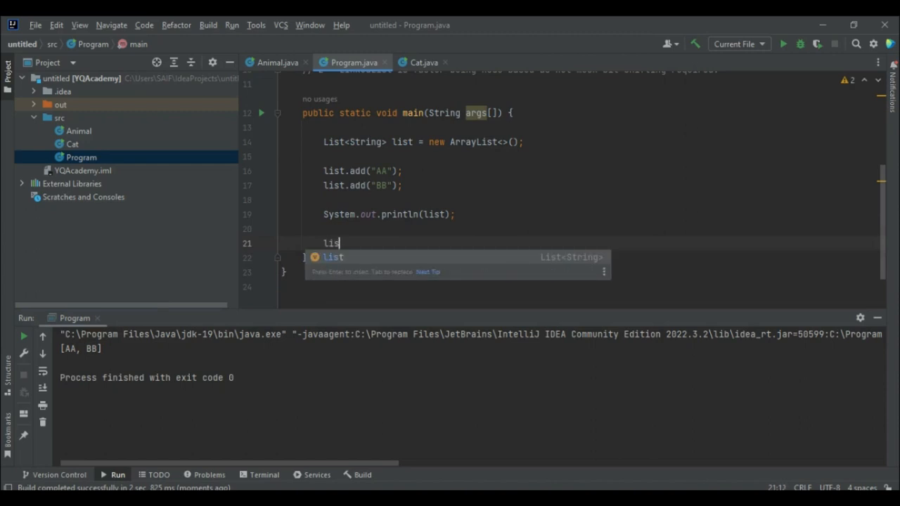
pyautogui.write('.')
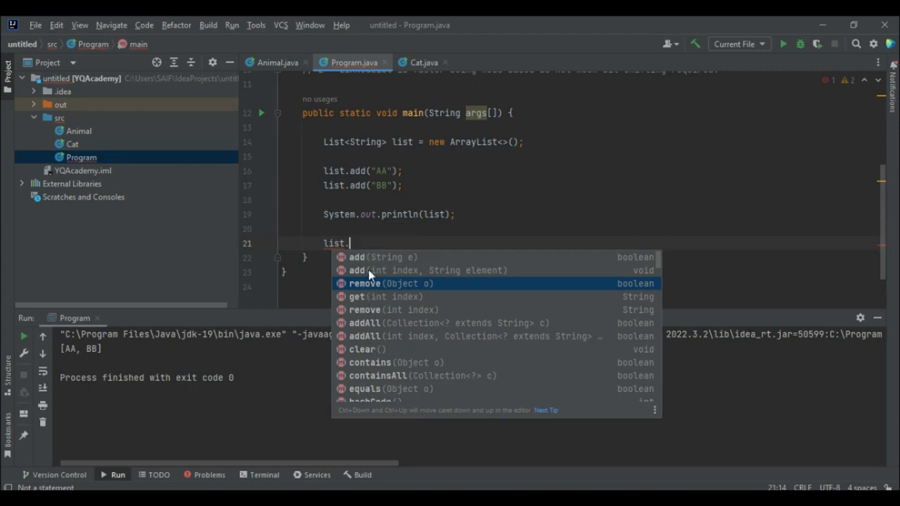
pyautogui.moveTo(360, 284)
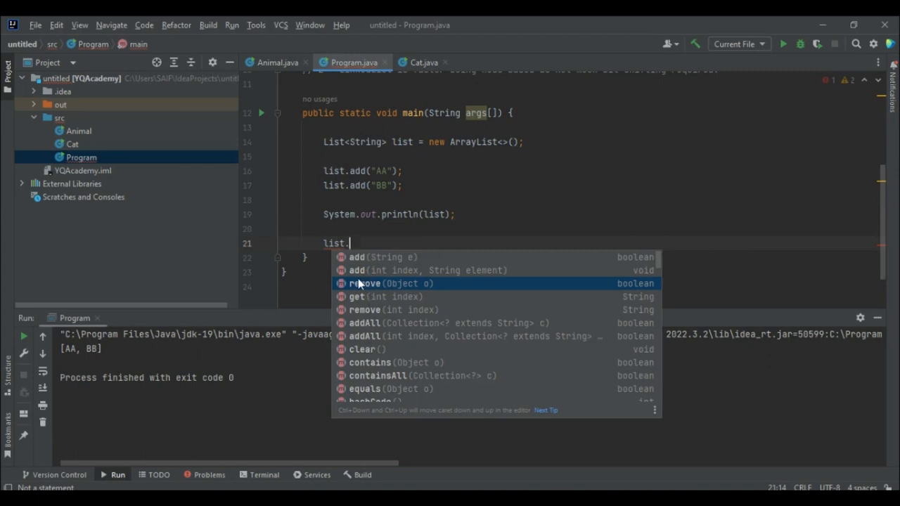
pyautogui.moveTo(364, 260)
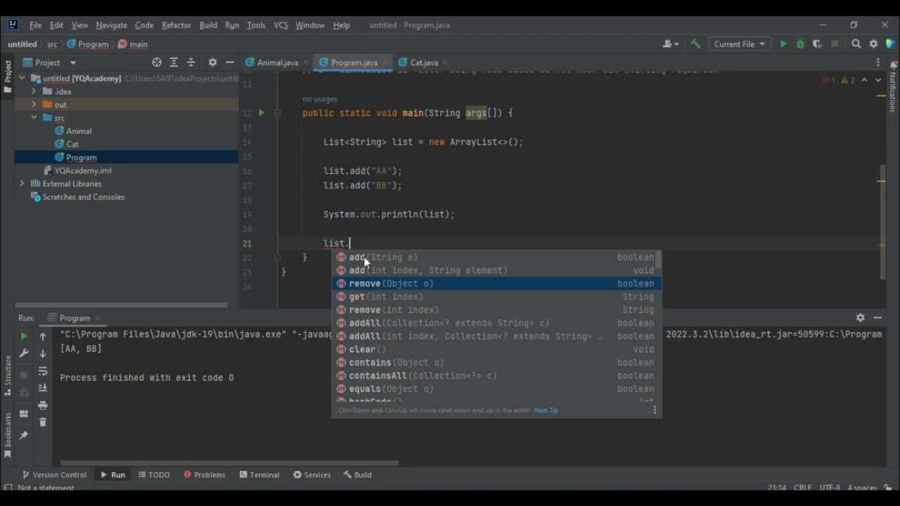
pyautogui.write('remove("AA");')
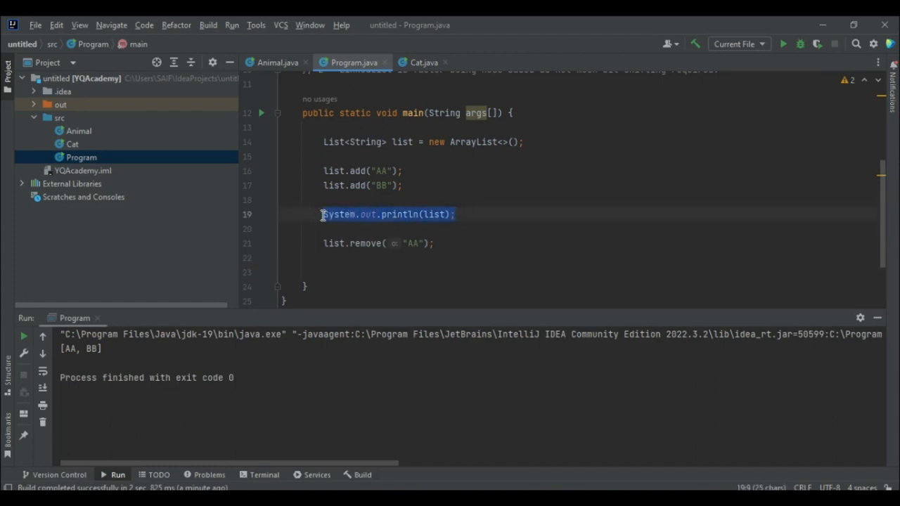
# - Print list again, run the program, and select the [BB] result in the output
pyautogui.click(369, 272)
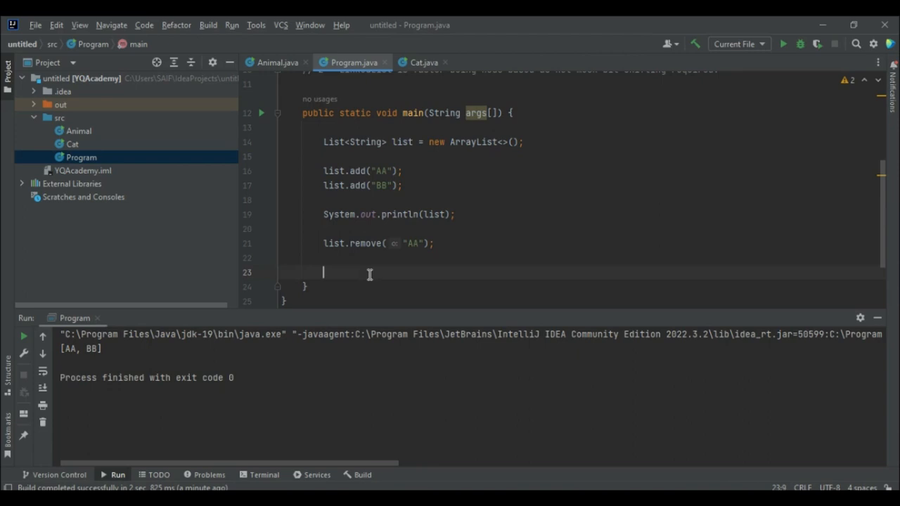
pyautogui.write('System.out.println(list);')
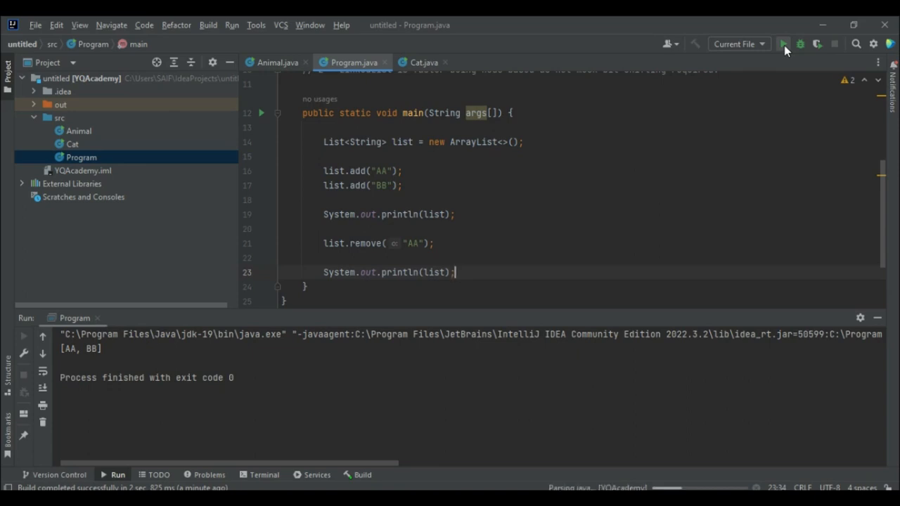
pyautogui.click(784, 44)
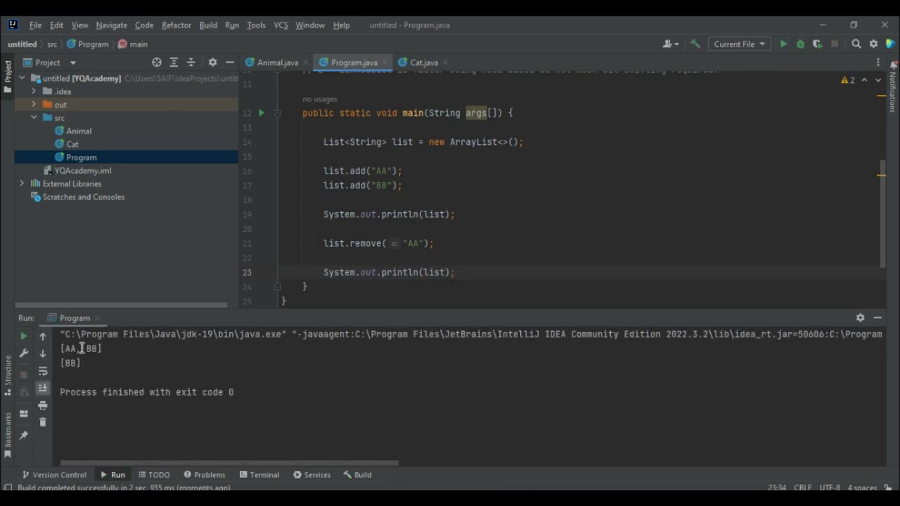
pyautogui.doubleClick(331, 243)
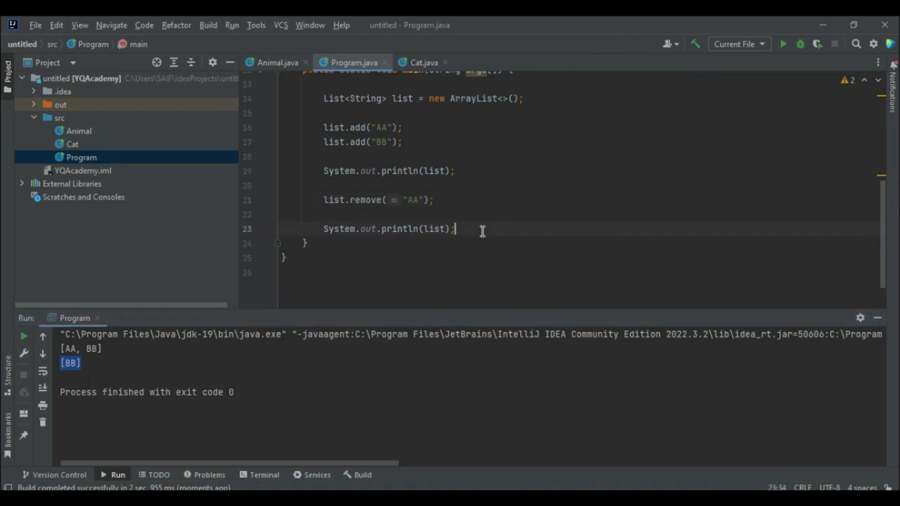
# - Declare List<String> list1 = new LinkedList<>(); and begin a list1 statement below it
pyautogui.write('List<String>')
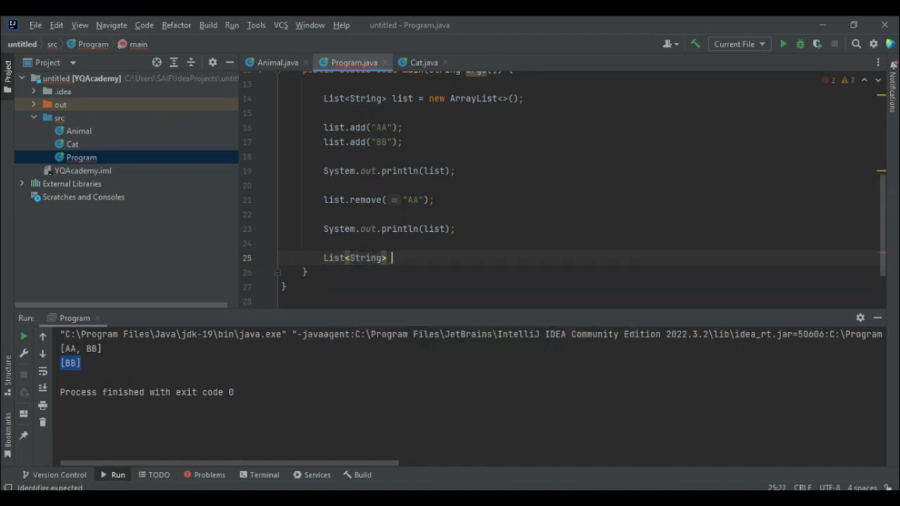
pyautogui.write('list1 =')
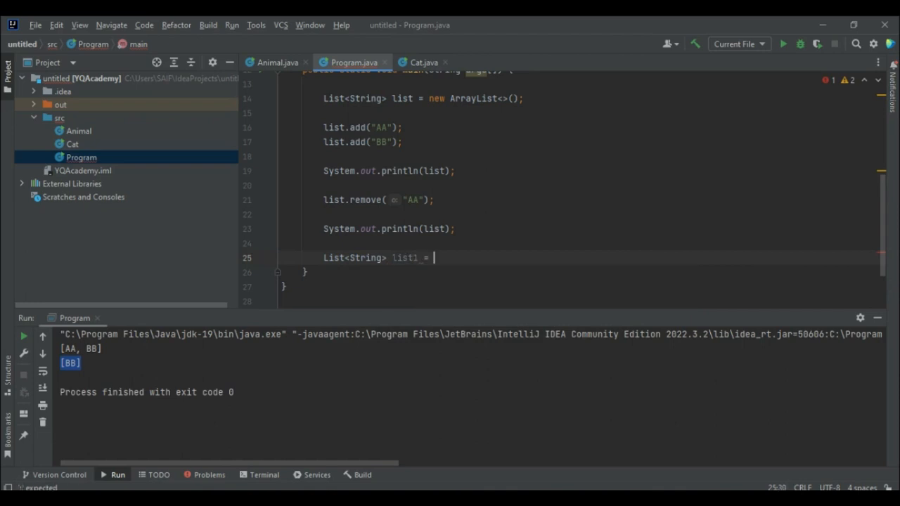
pyautogui.write('new')
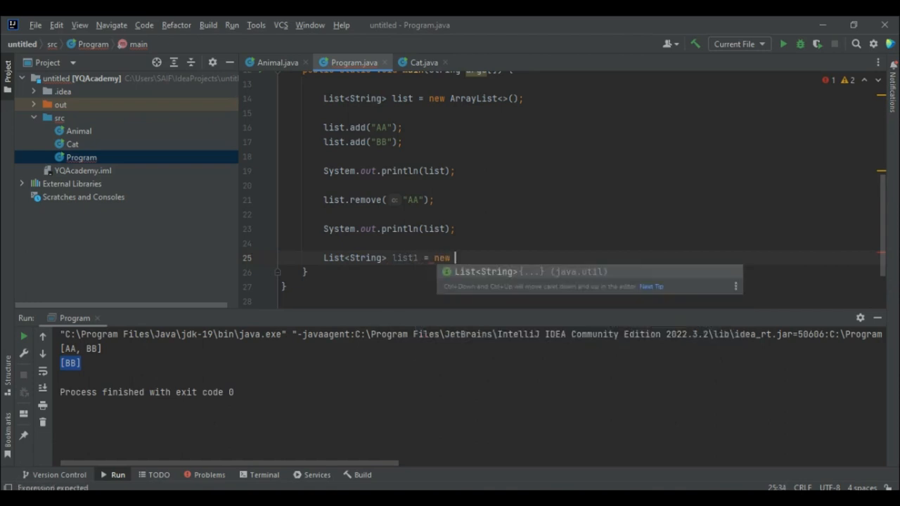
pyautogui.write('LinkedList<>(')
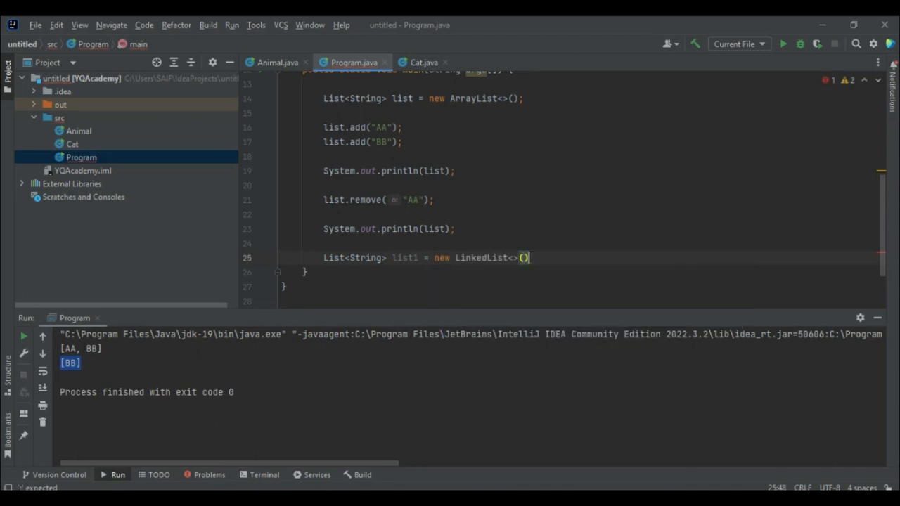
pyautogui.press('enter')
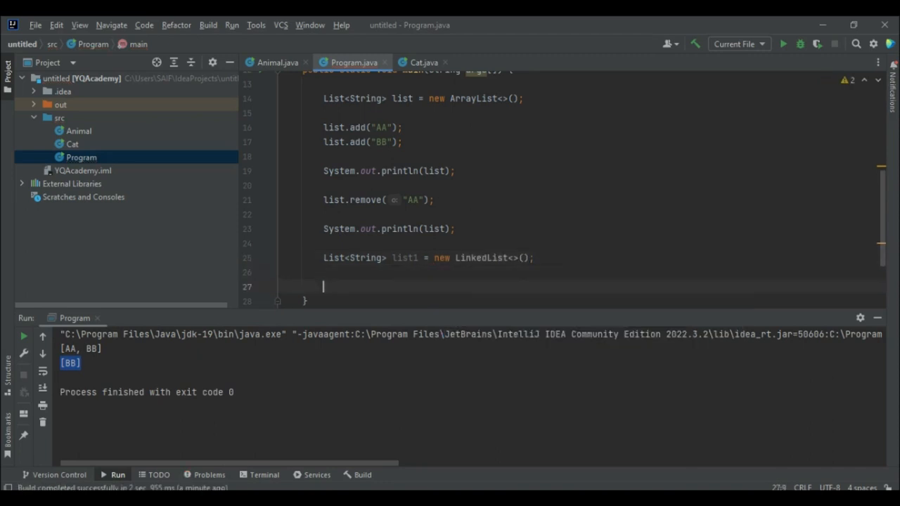
pyautogui.write('list1')
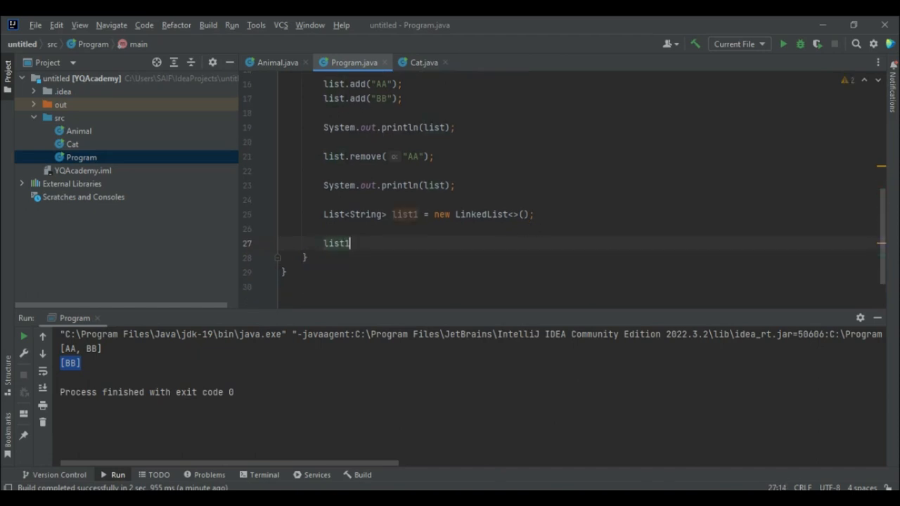
# - Add "A" and "B" to list1 with two add calls
pyautogui.write('.add(')
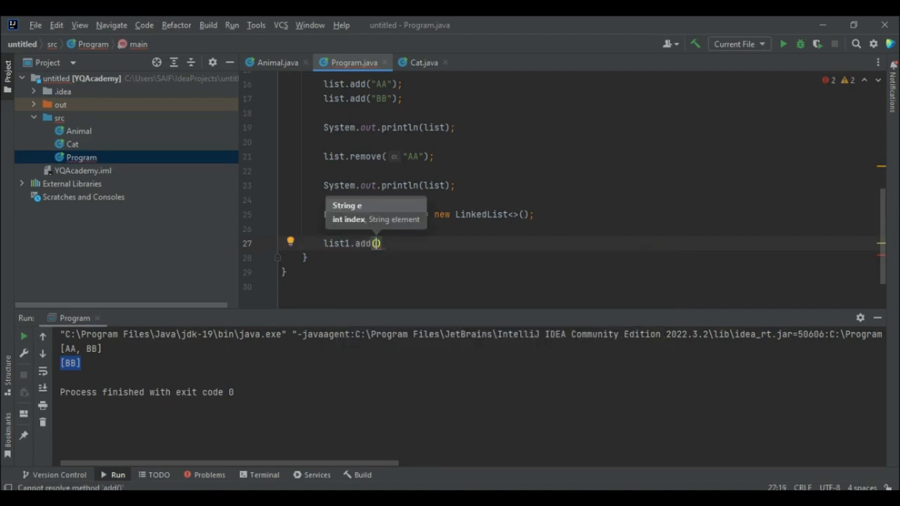
pyautogui.write('"A"')
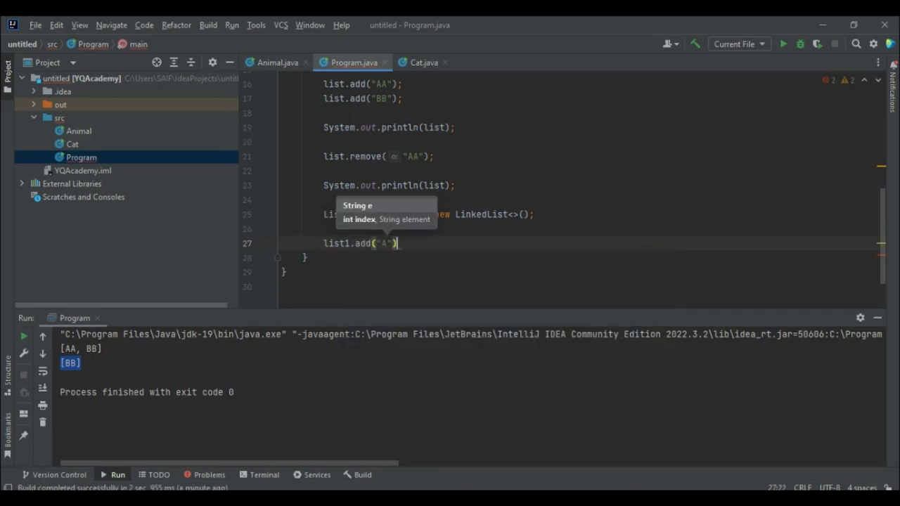
pyautogui.press('Enter')
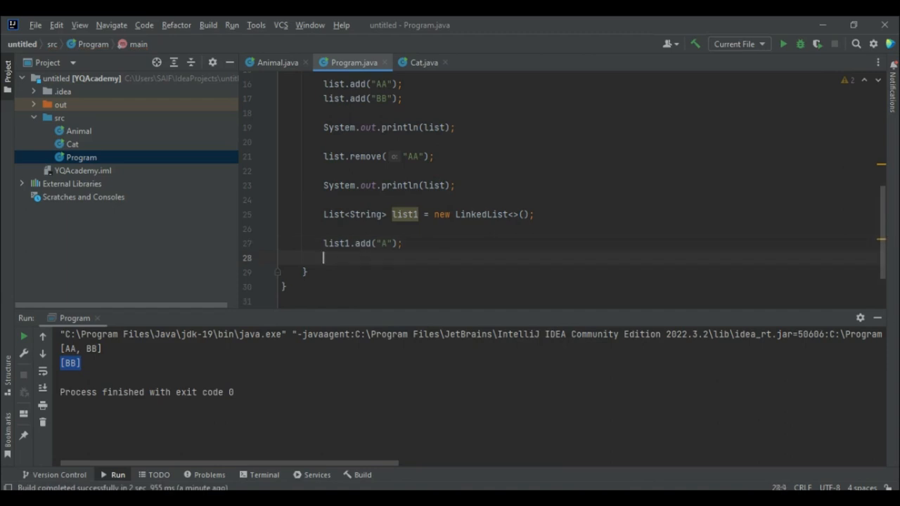
pyautogui.write('list1.')
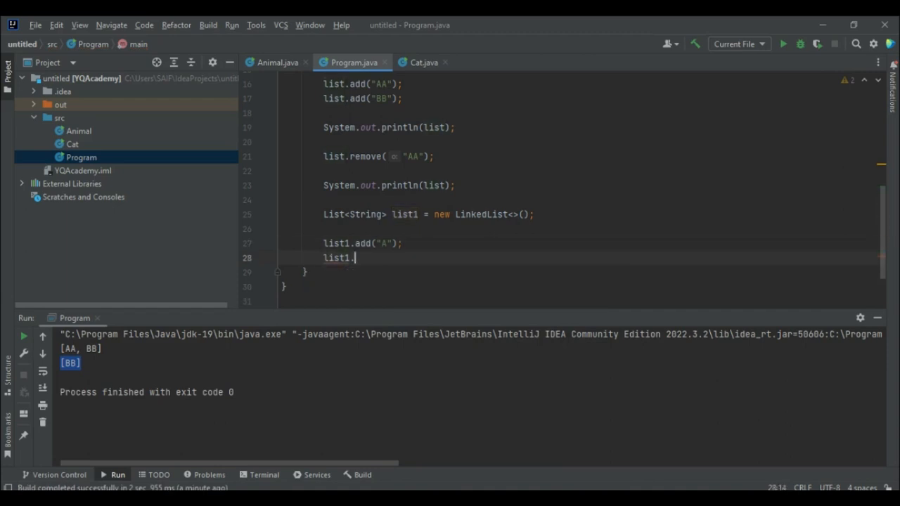
pyautogui.write('add("B')
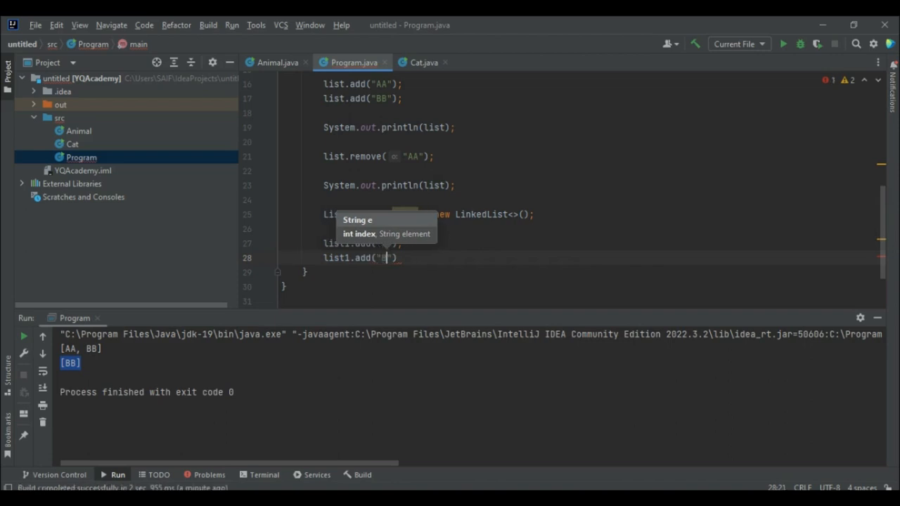
pyautogui.write(');')
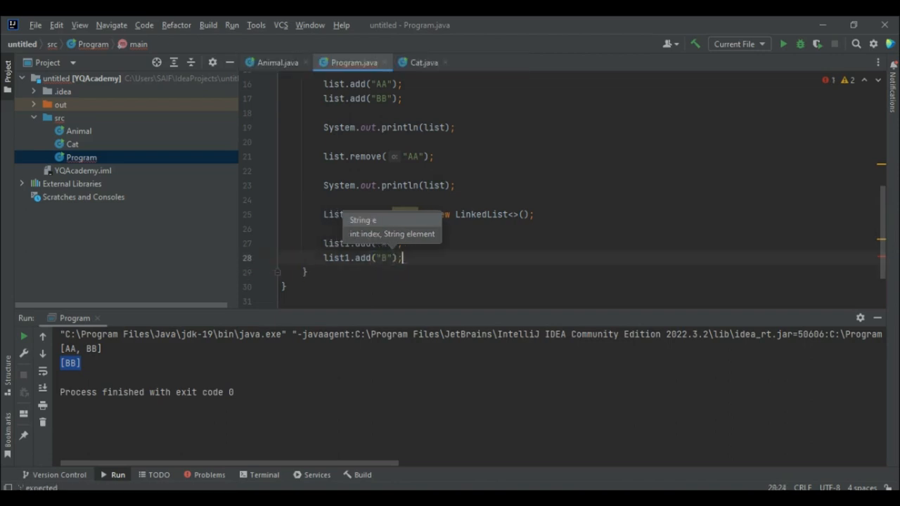
# - Expand sout into System.out.println() and start typing list1 as its argument
pyautogui.write('so')
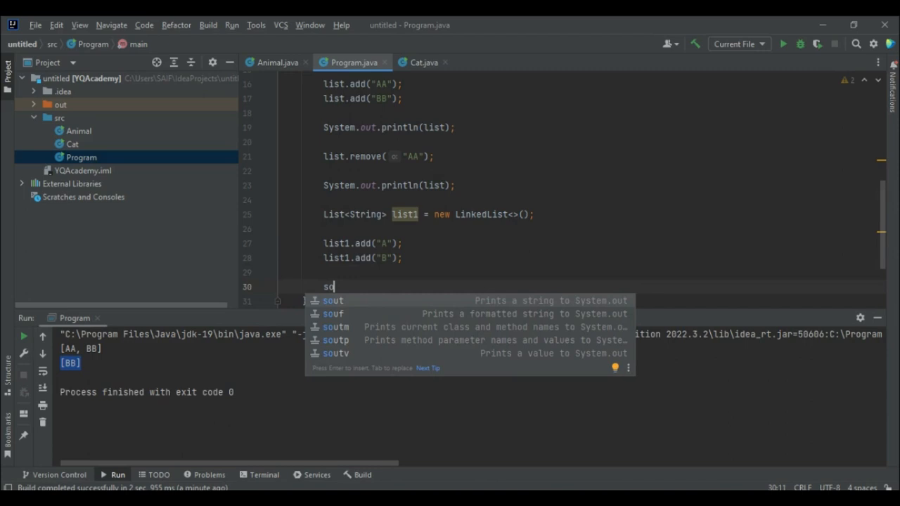
pyautogui.press('Enter')
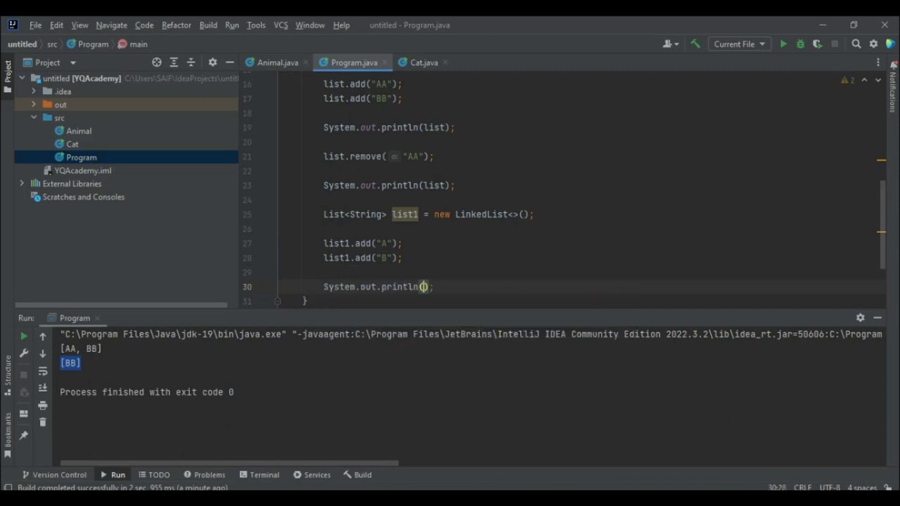
pyautogui.write('lis')
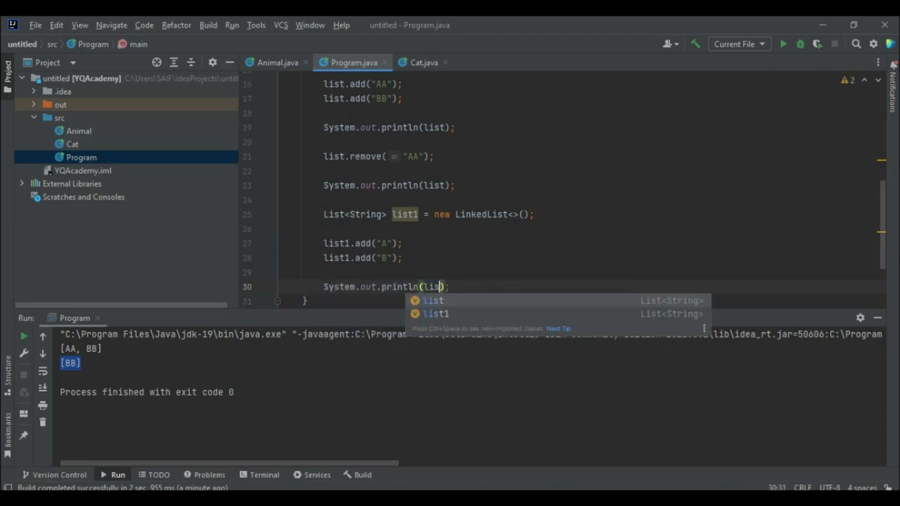
# - Pick list1 as the println argument, with the earlier list prints commented out
pyautogui.click(435, 314)
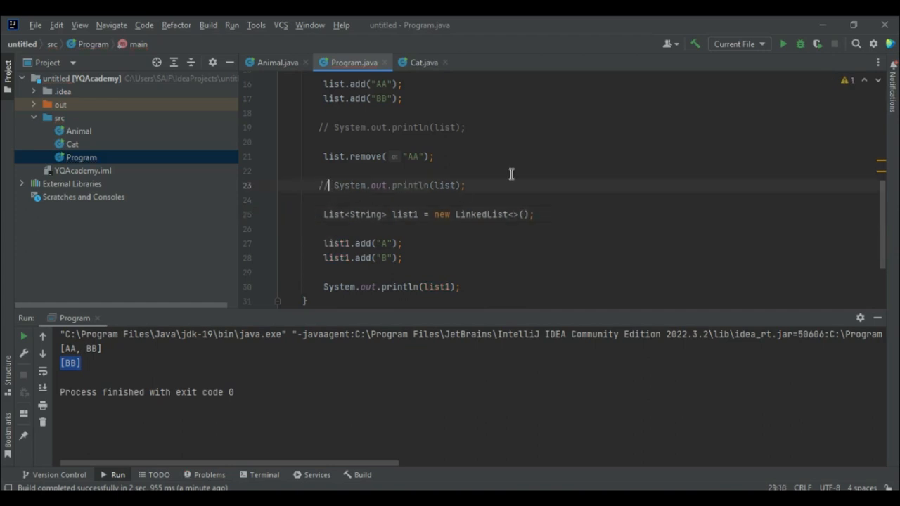
pyautogui.click(322, 215)
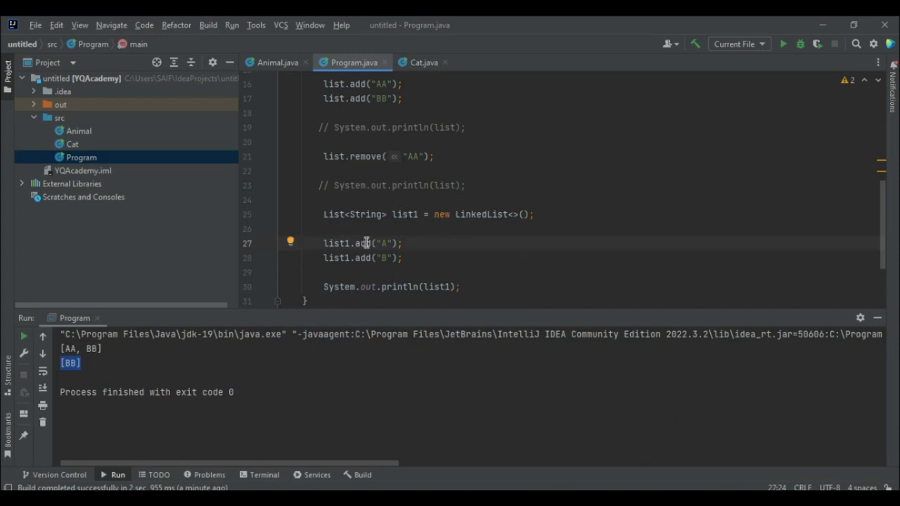
pyautogui.moveTo(509, 247)
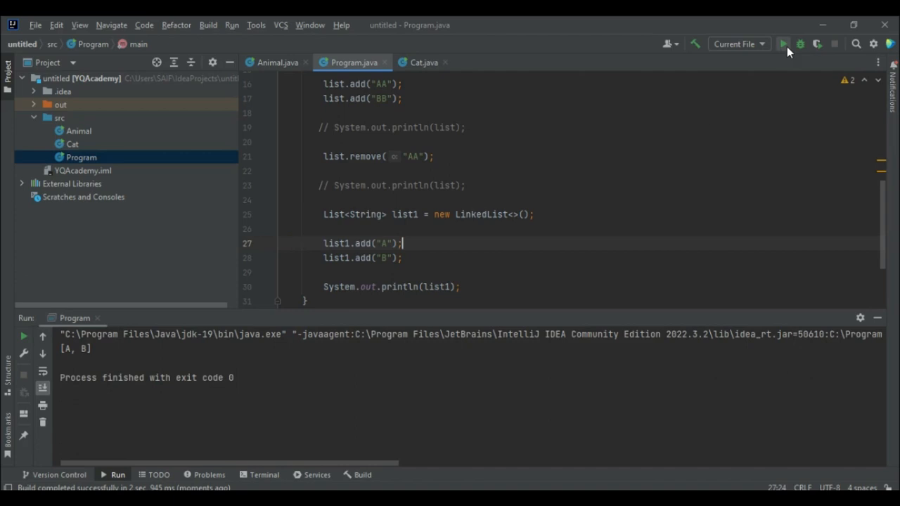
pyautogui.moveTo(99, 351)
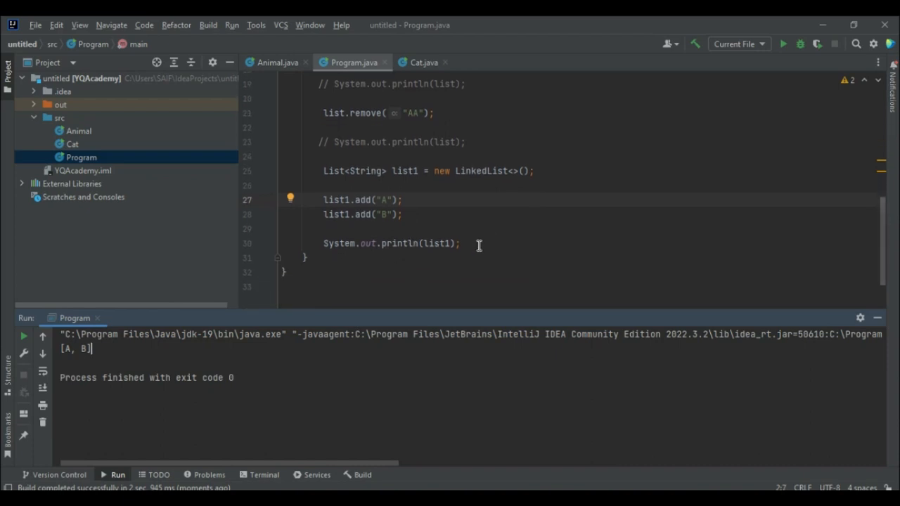
# - Add list1.add("C"); below line 28 and run, printing [A, B, C]
pyautogui.click(405, 215)
pyautogui.write('list1.add("C");')
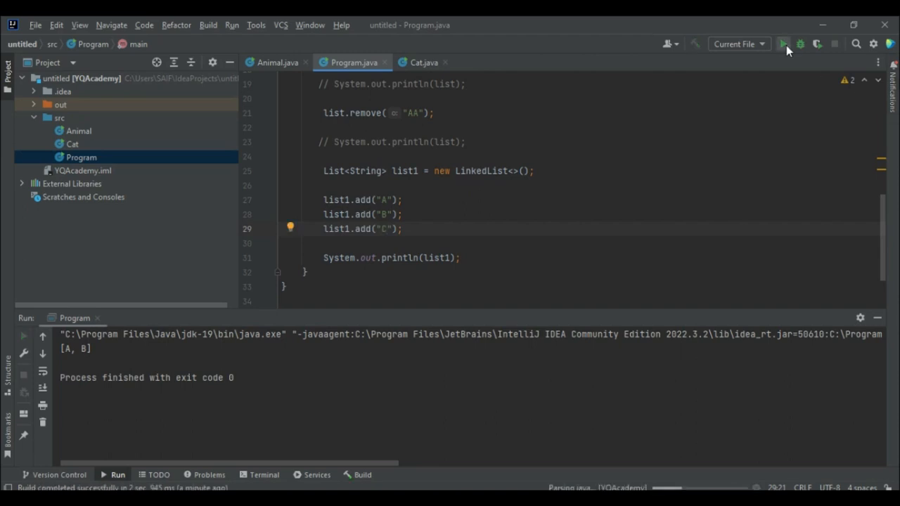
pyautogui.click(783, 43)
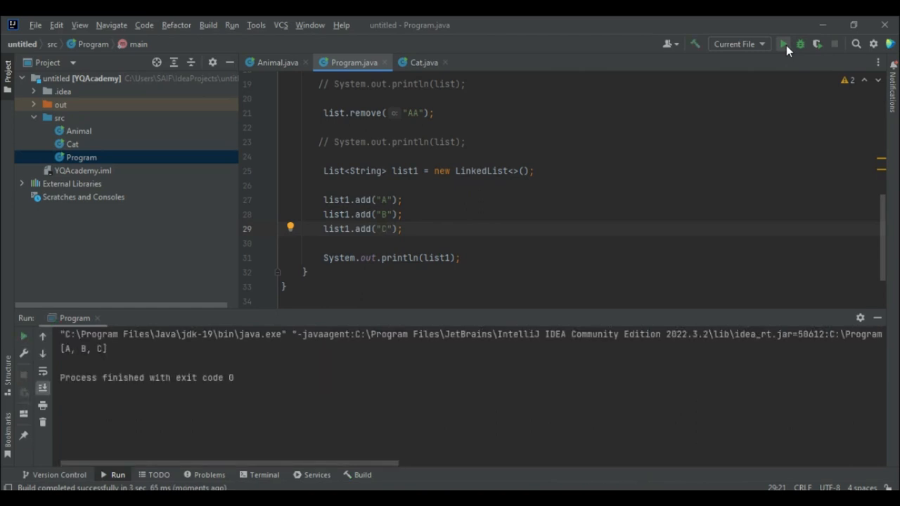
pyautogui.moveTo(70, 351)
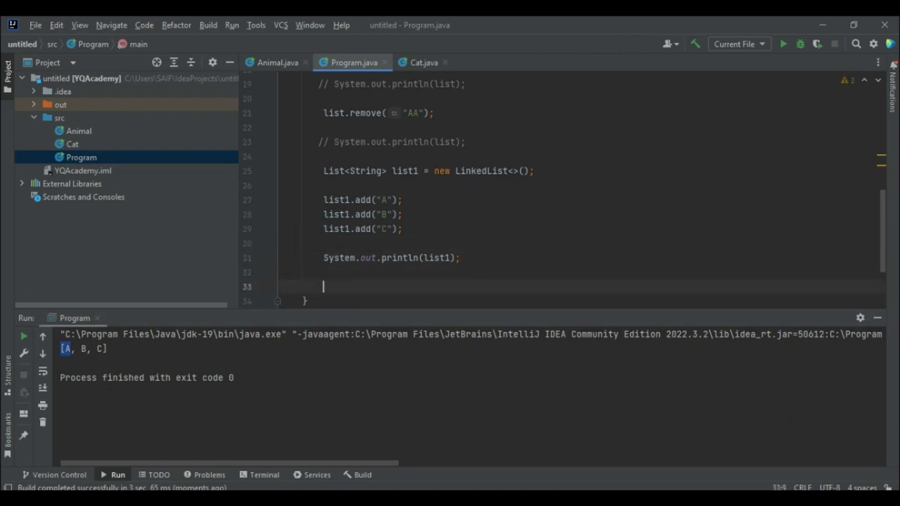
# - Type list1.remove("C"); and System.out.println(list1); below it, dismissing the autocomplete popup
pyautogui.write('list1.remove(')
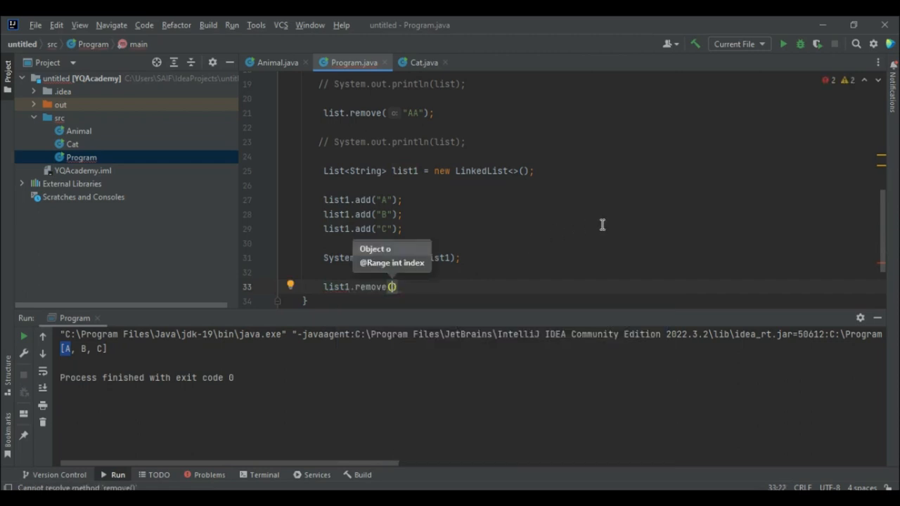
pyautogui.write('@')
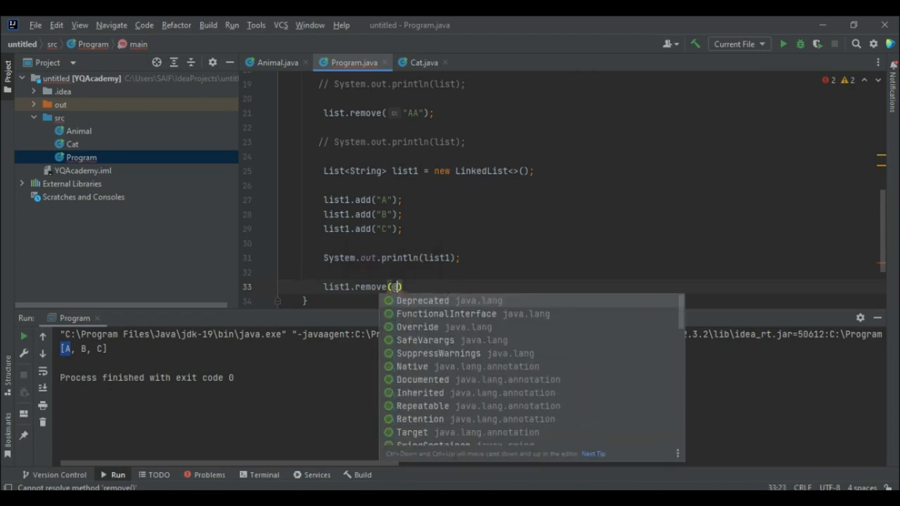
pyautogui.press('Escape')
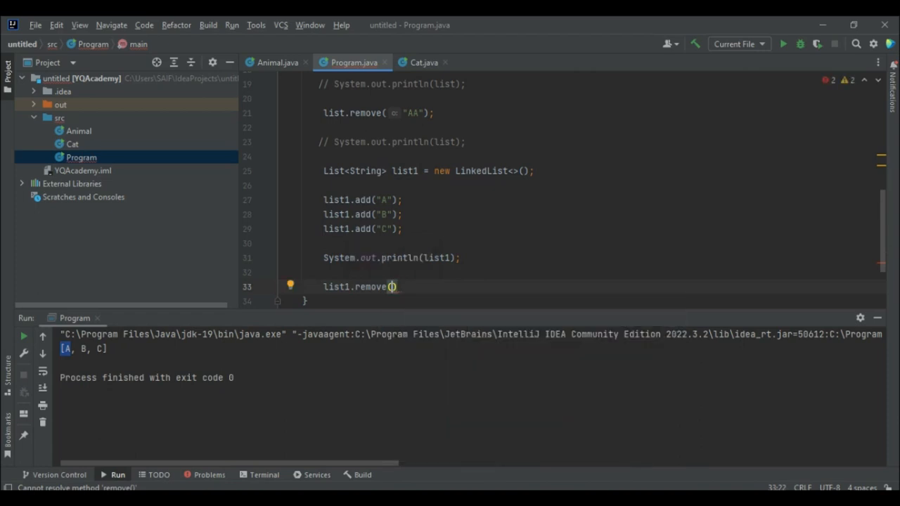
pyautogui.write('"')
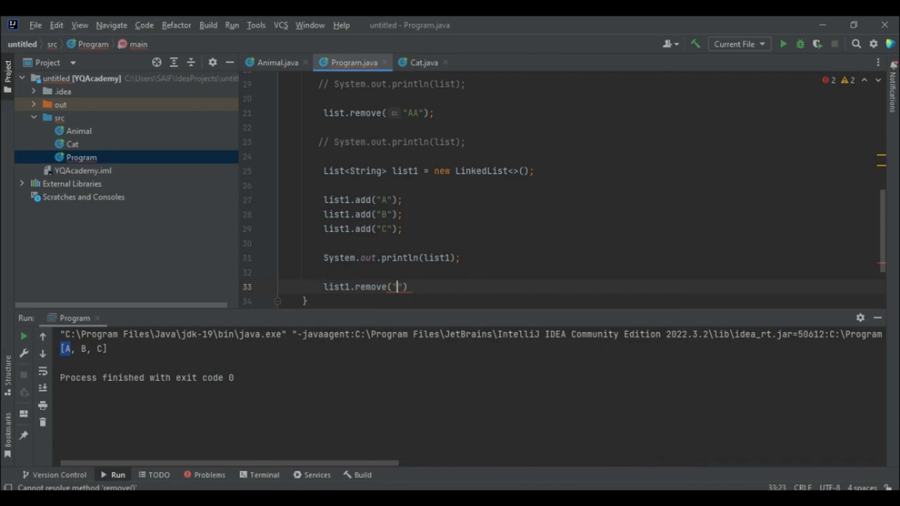
pyautogui.write('"C")')
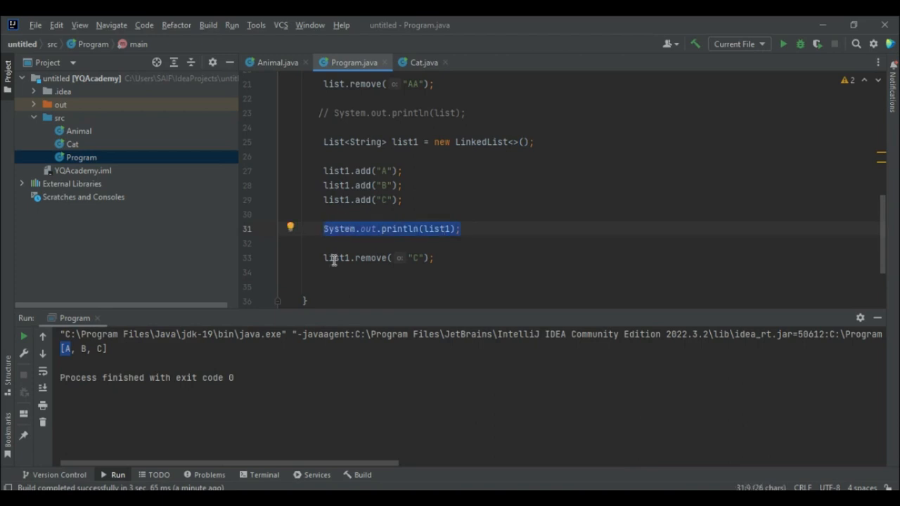
pyautogui.write('System.out.println(list1);')
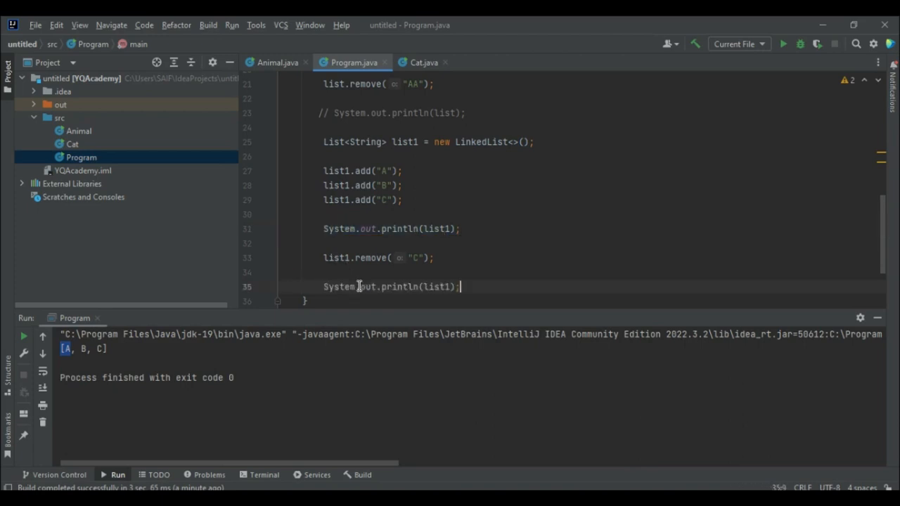
pyautogui.moveTo(783, 44)
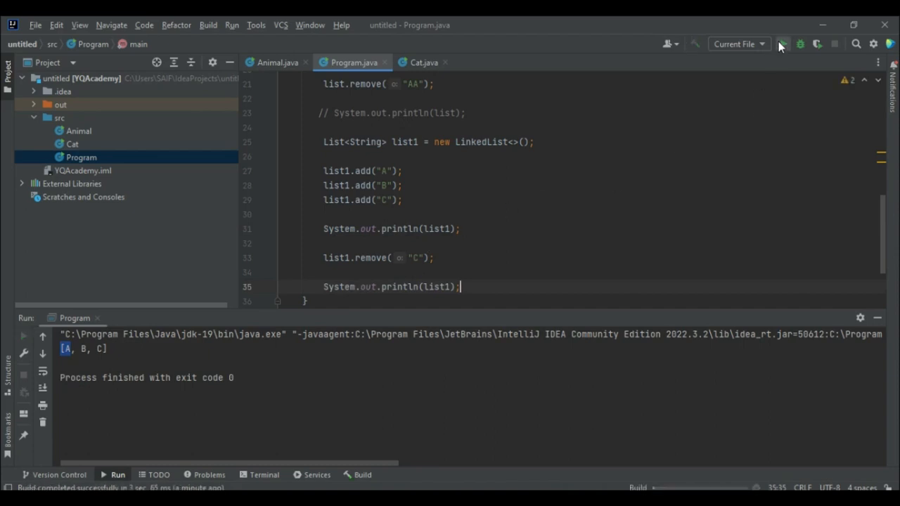
# - Run the program to print [A, B, C] then [A, B], and scroll to the top of Program.java
pyautogui.click(782, 44)
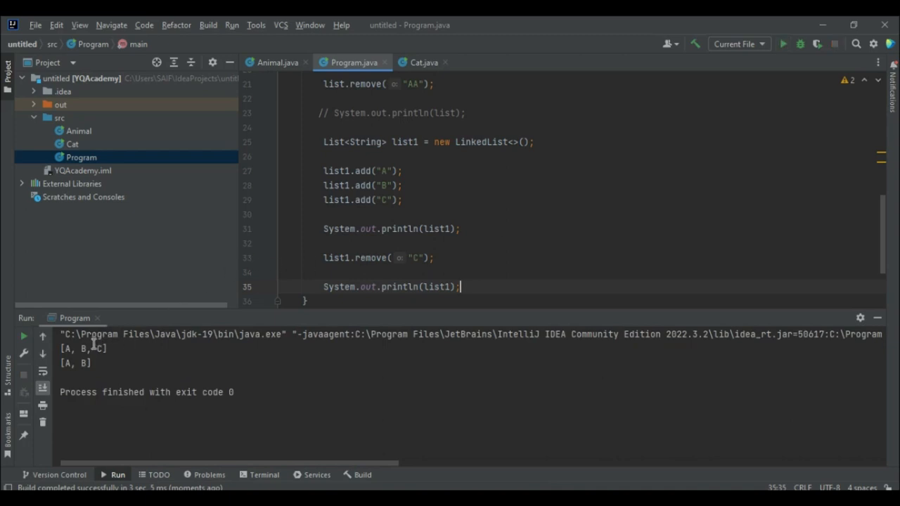
pyautogui.moveTo(604, 220)
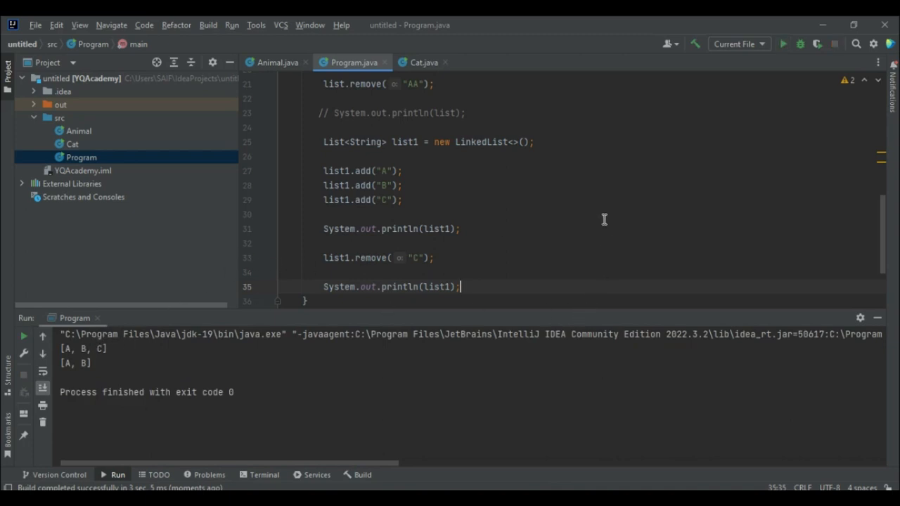
pyautogui.scroll(3)
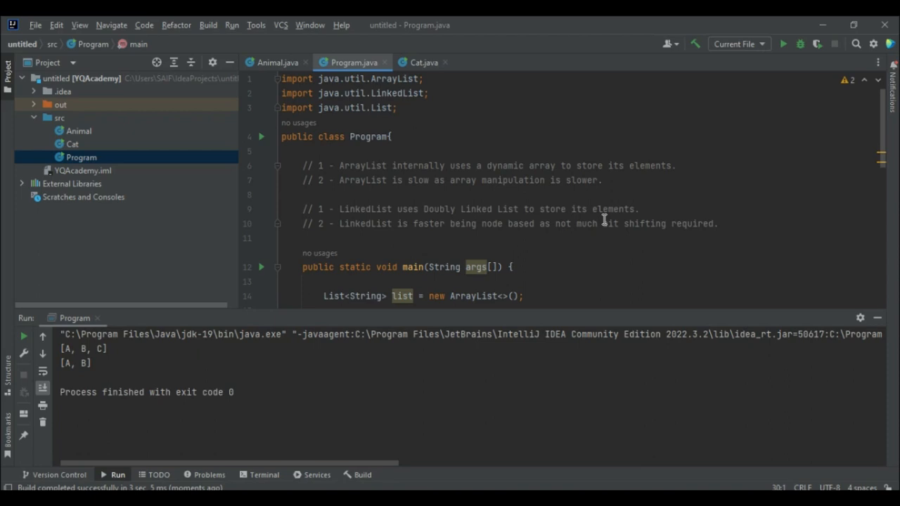
pyautogui.scroll(-3)
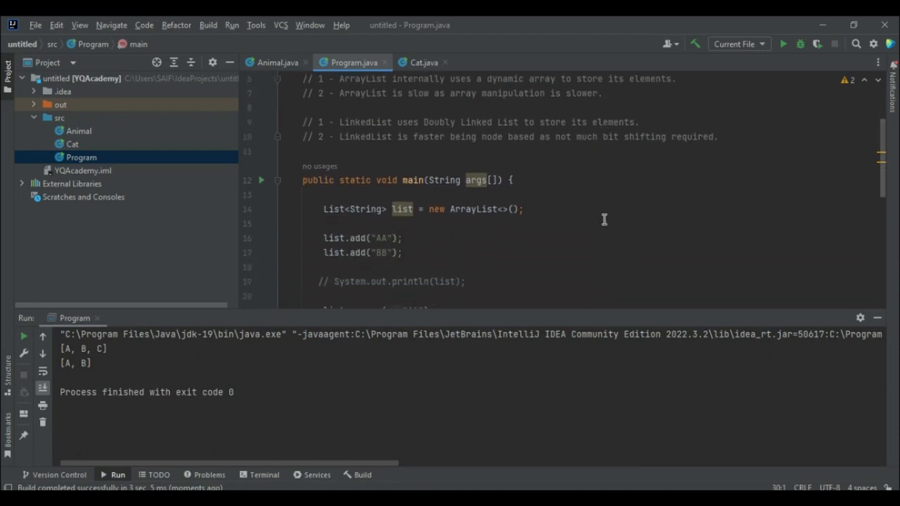
pyautogui.scroll(3)
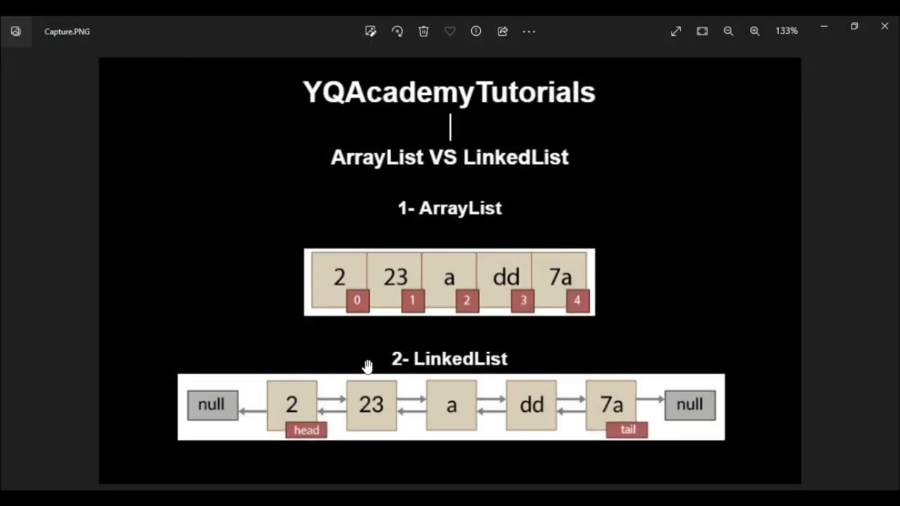
pyautogui.moveTo(420, 378)
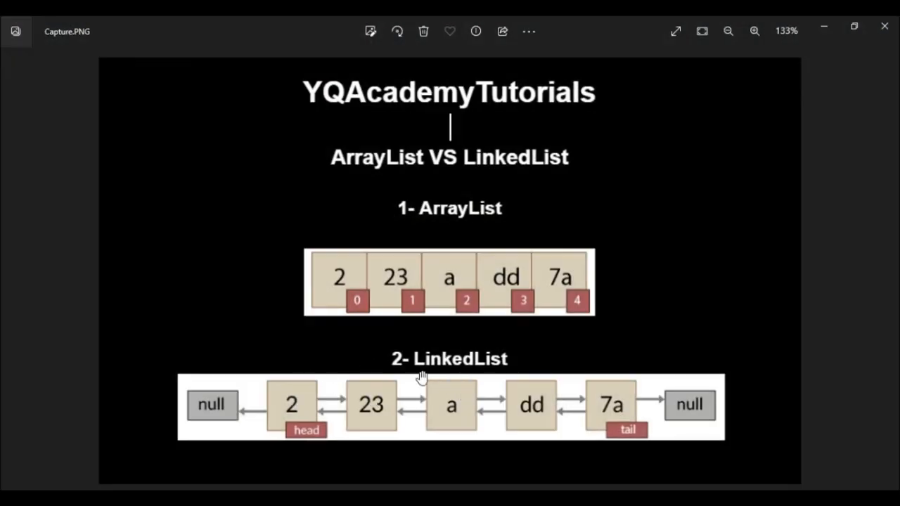
pyautogui.moveTo(305, 292)
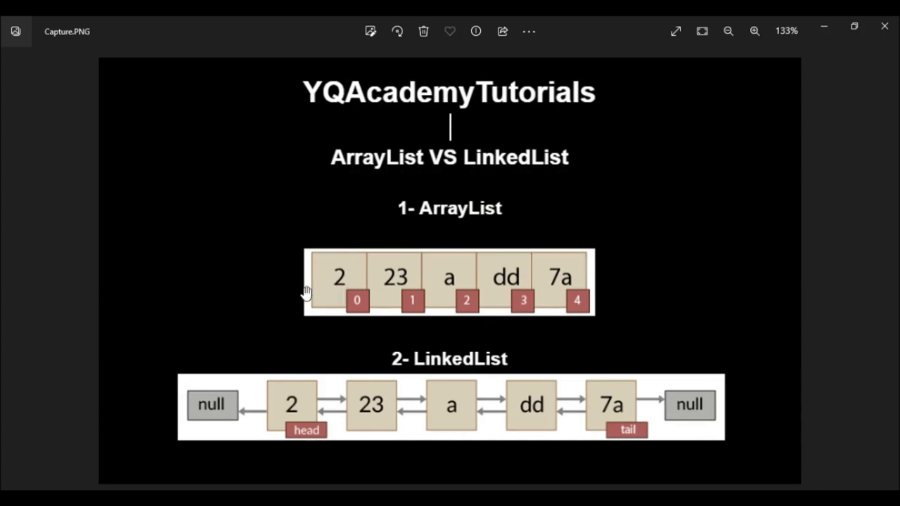
pyautogui.moveTo(383, 288)
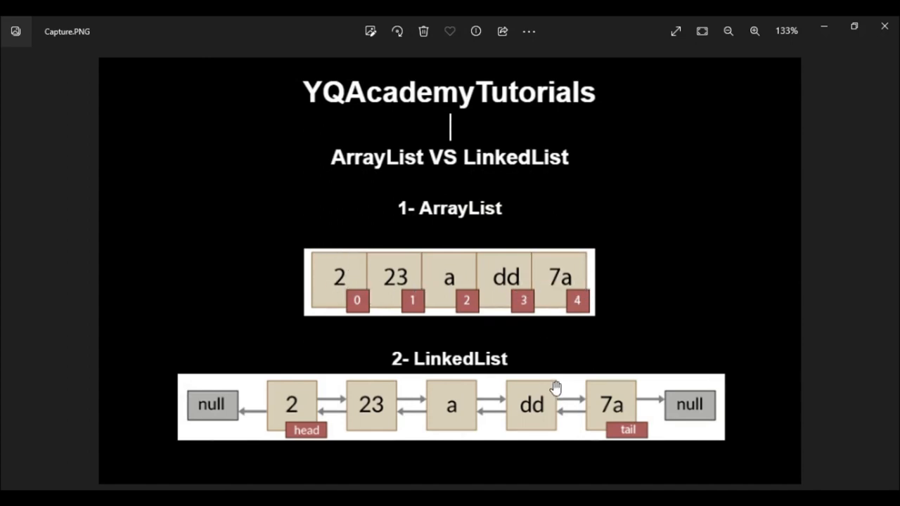
pyautogui.moveTo(306, 291)
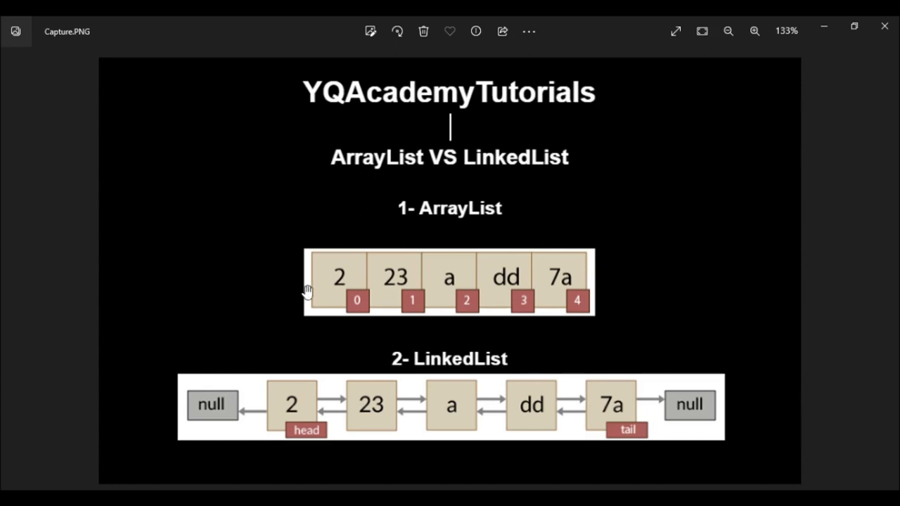
pyautogui.moveTo(302, 281)
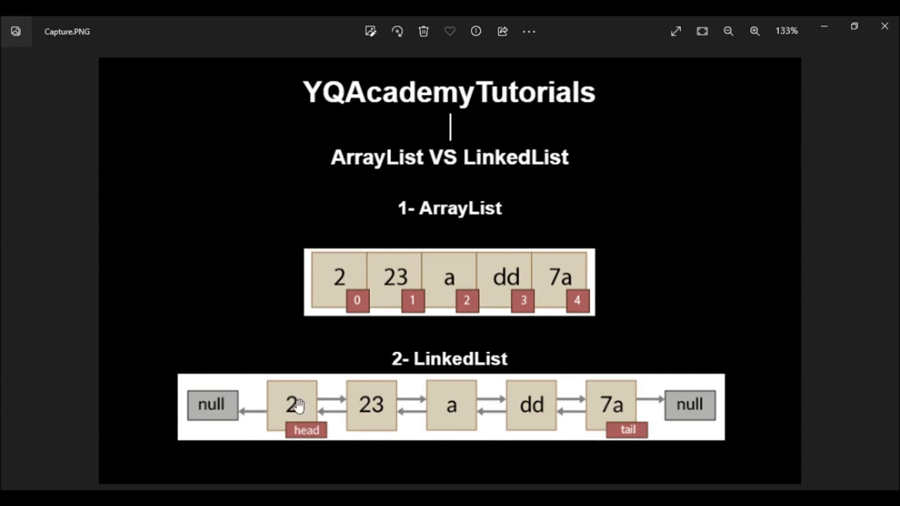
pyautogui.moveTo(385, 399)
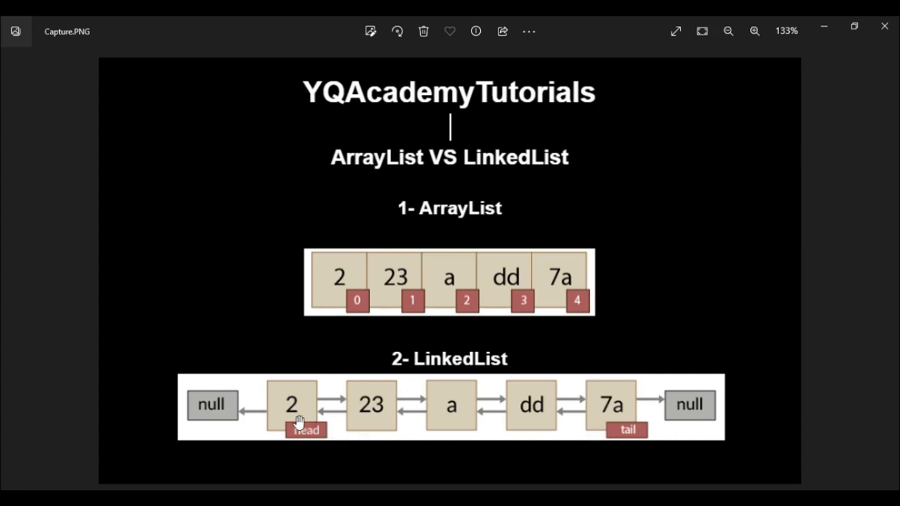
pyautogui.moveTo(344, 308)
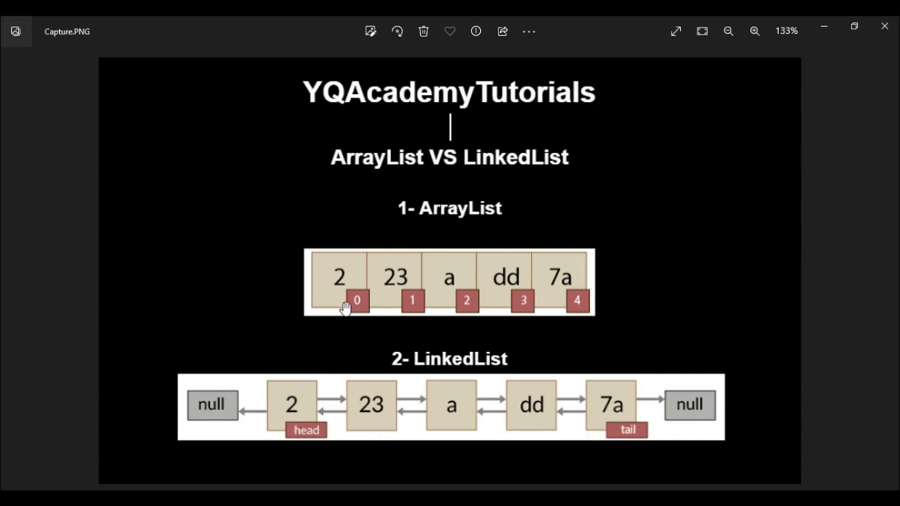
pyautogui.moveTo(338, 313)
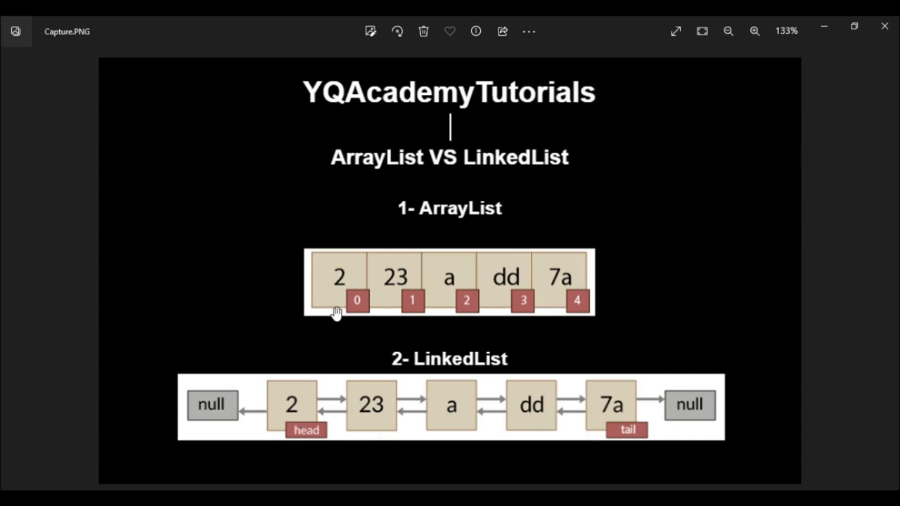
pyautogui.moveTo(369, 294)
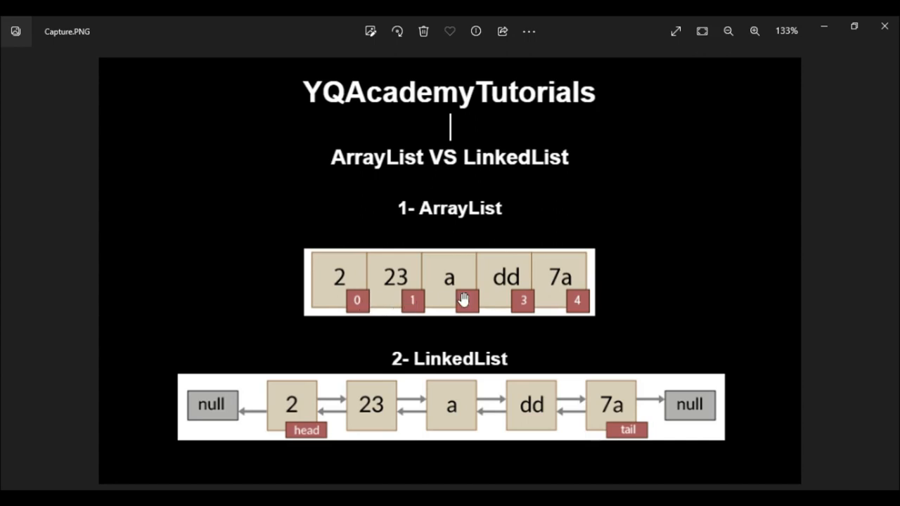
pyautogui.moveTo(618, 301)
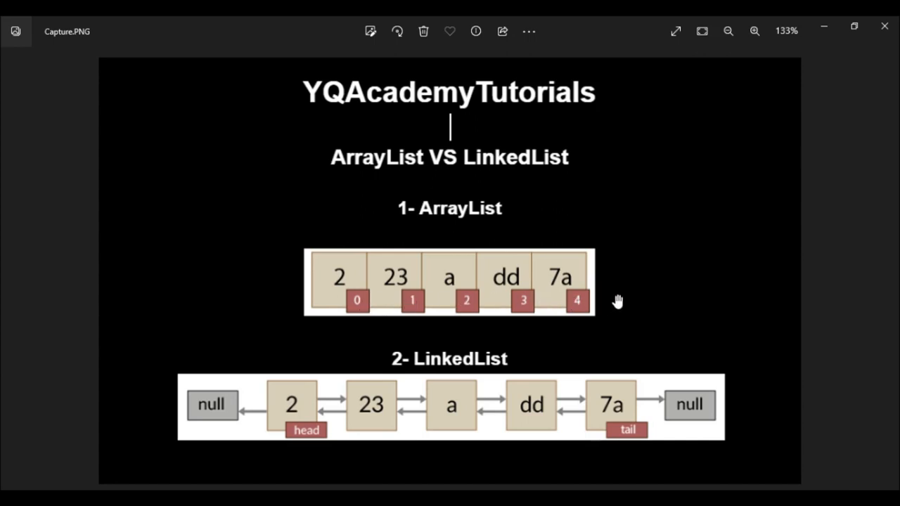
pyautogui.moveTo(594, 284)
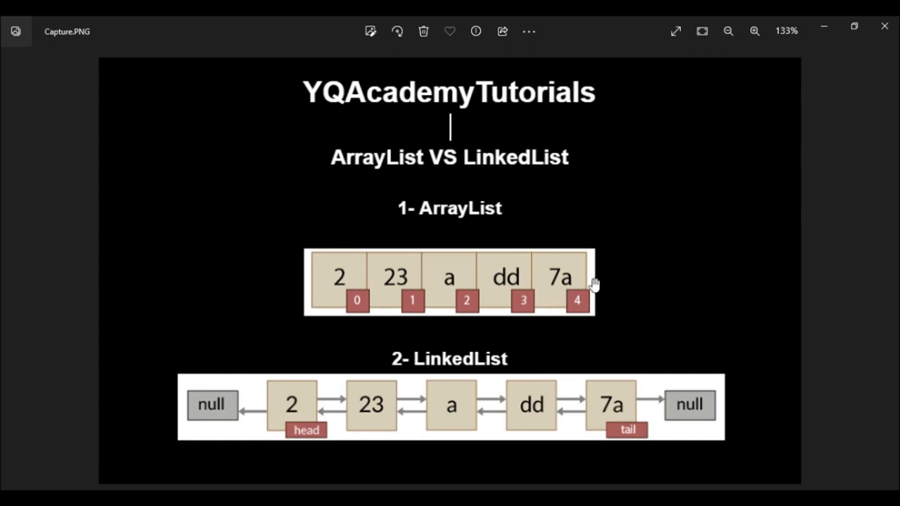
pyautogui.moveTo(590, 285)
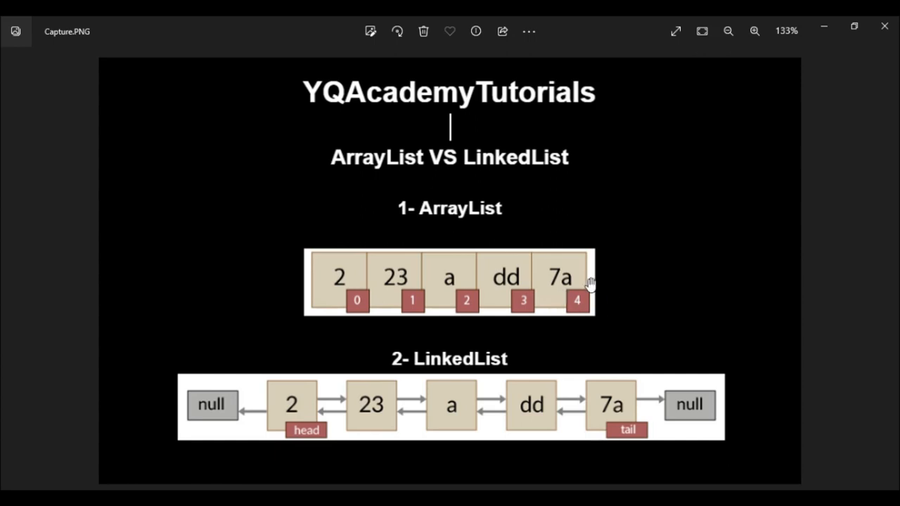
pyautogui.moveTo(591, 285)
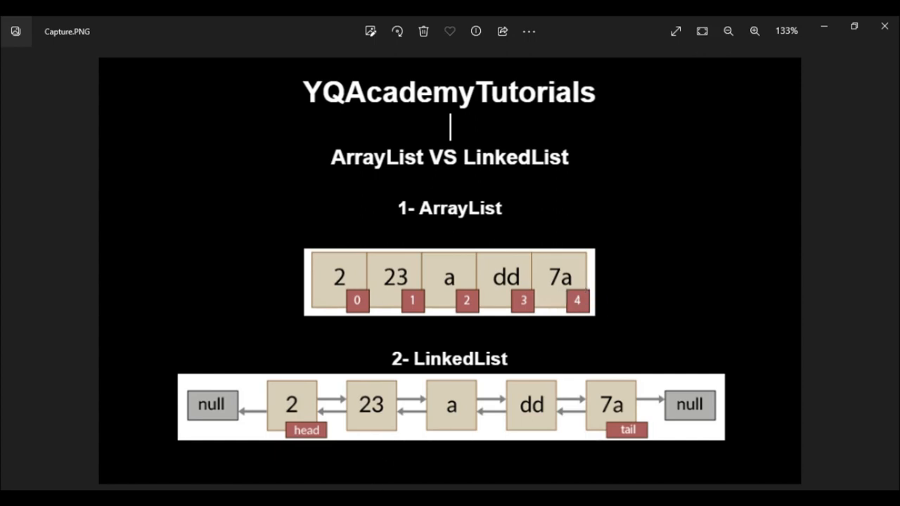